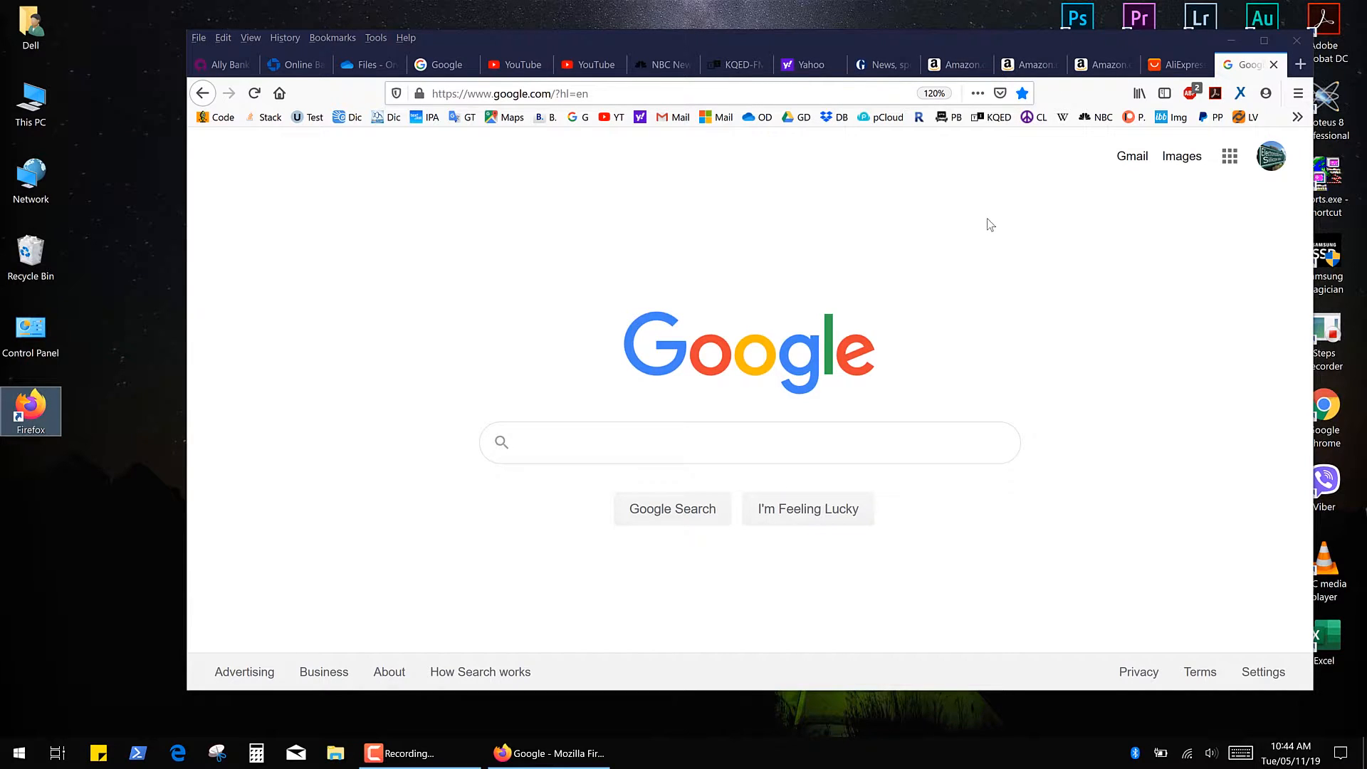
Step: Close Firefox with all its tabs and relaunch it from the desktop shortcut
{"action": "left_click", "coordinate": [748, 442]}
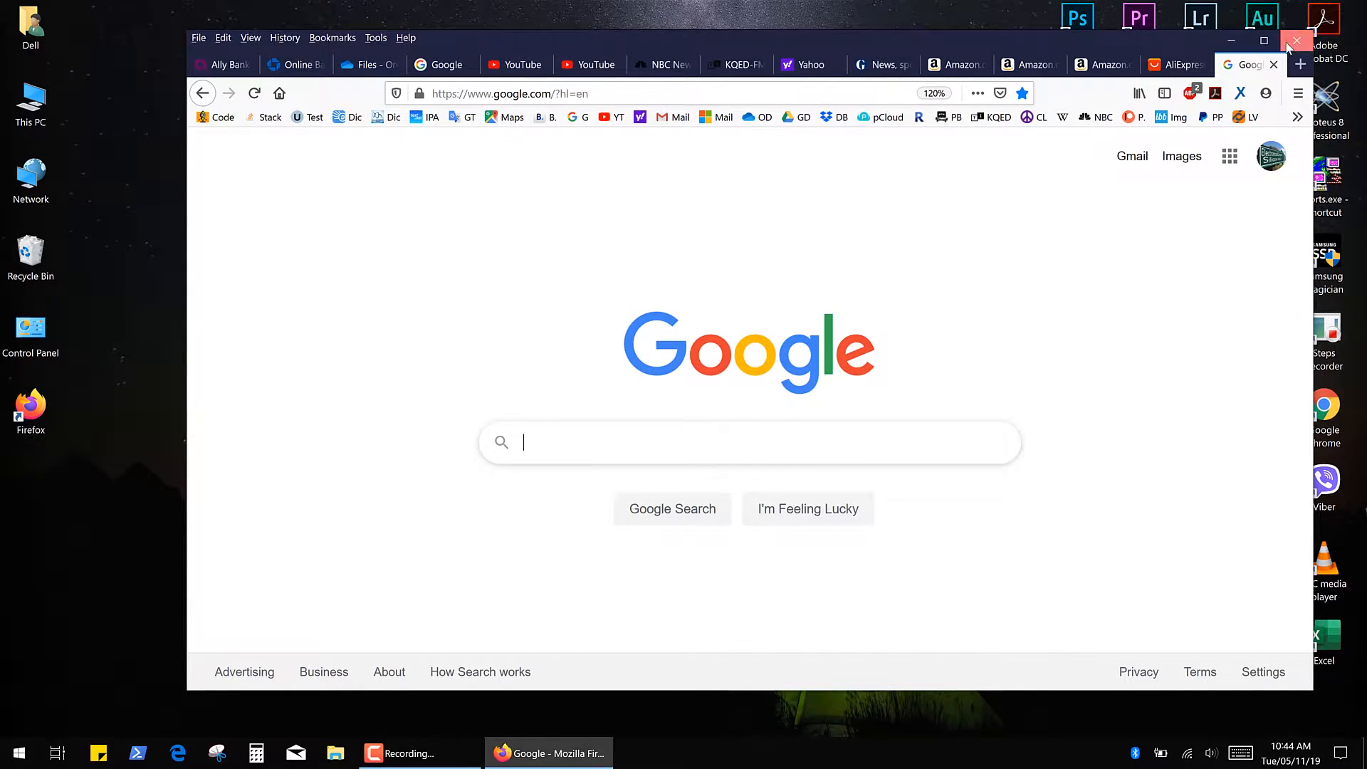
{"action": "left_click", "coordinate": [1295, 40]}
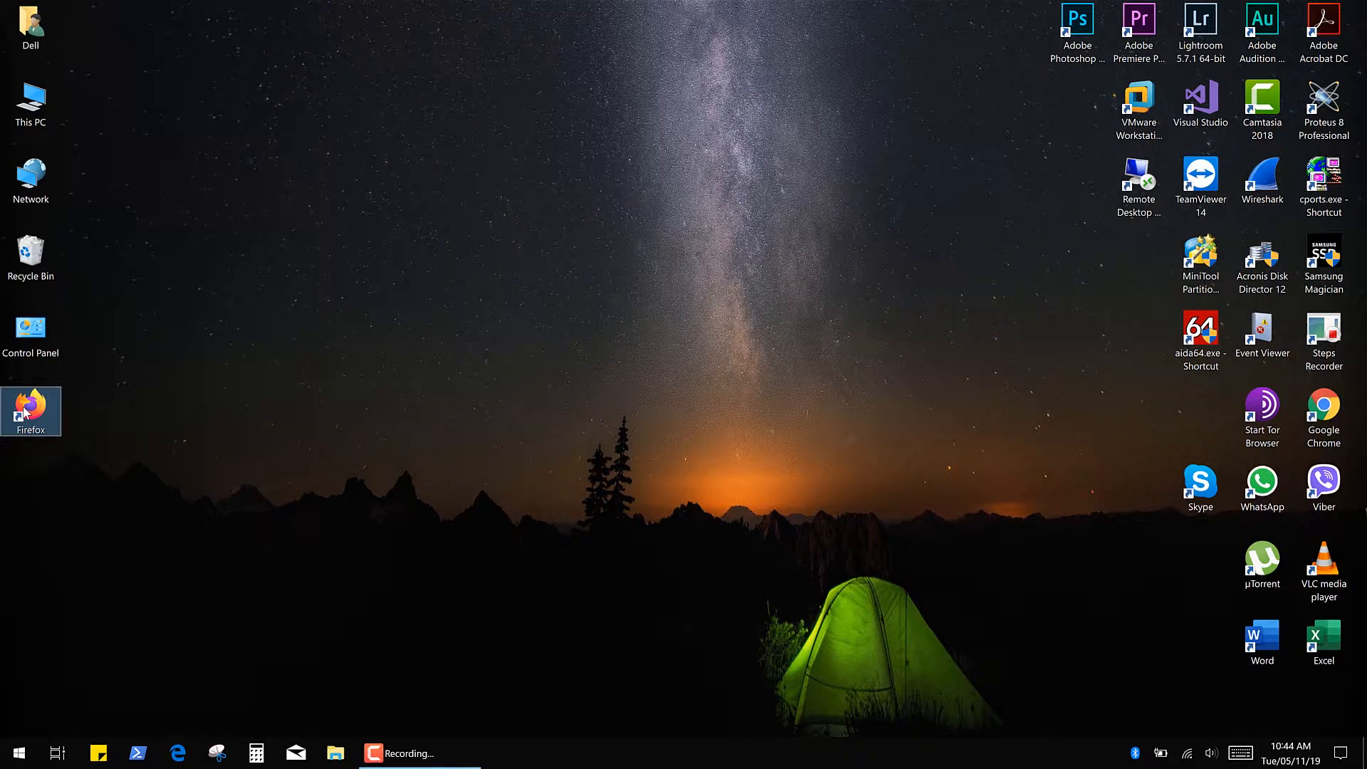
{"action": "double_click", "coordinate": [31, 407]}
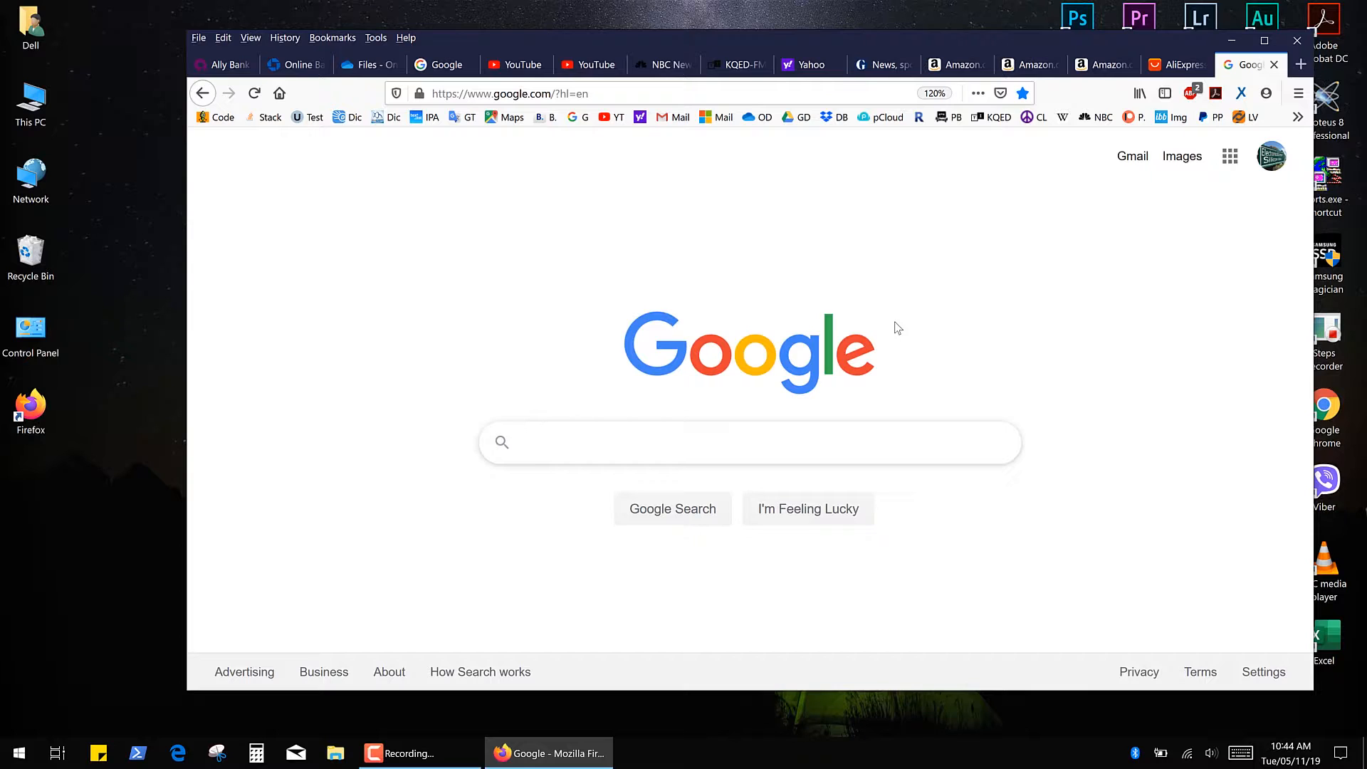
Step: Send the Images link to a new window, then relaunch Firefox so only Google Images remains
{"action": "right_click", "coordinate": [1182, 156]}
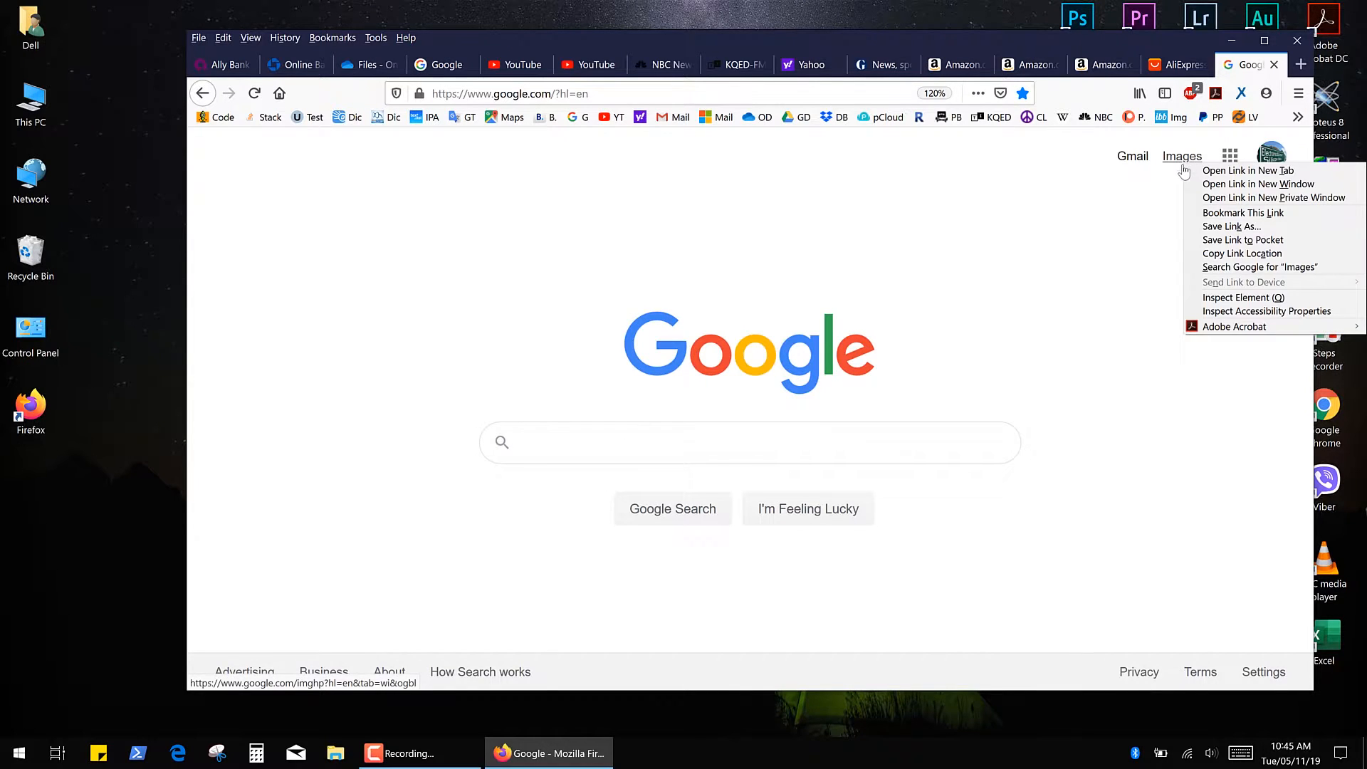
{"action": "left_click", "coordinate": [1258, 184]}
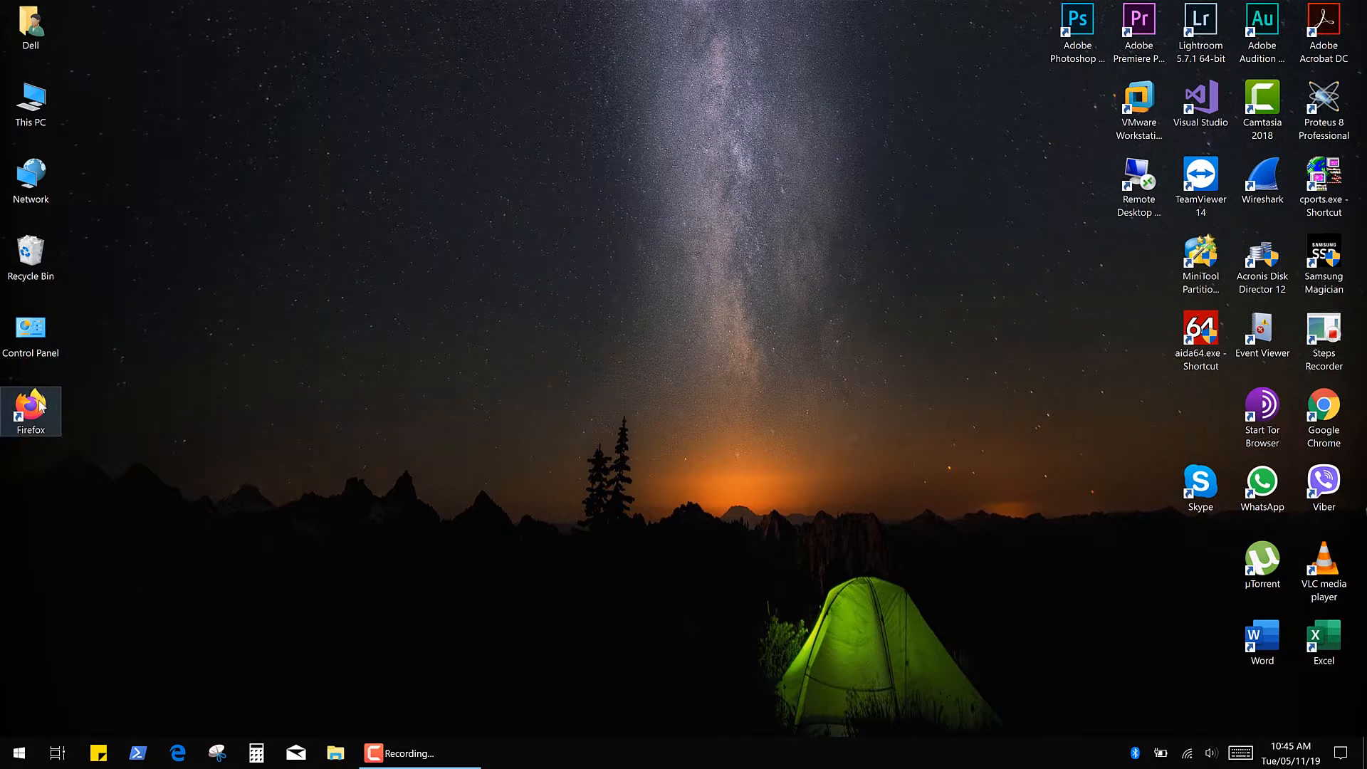
{"action": "double_click", "coordinate": [31, 403]}
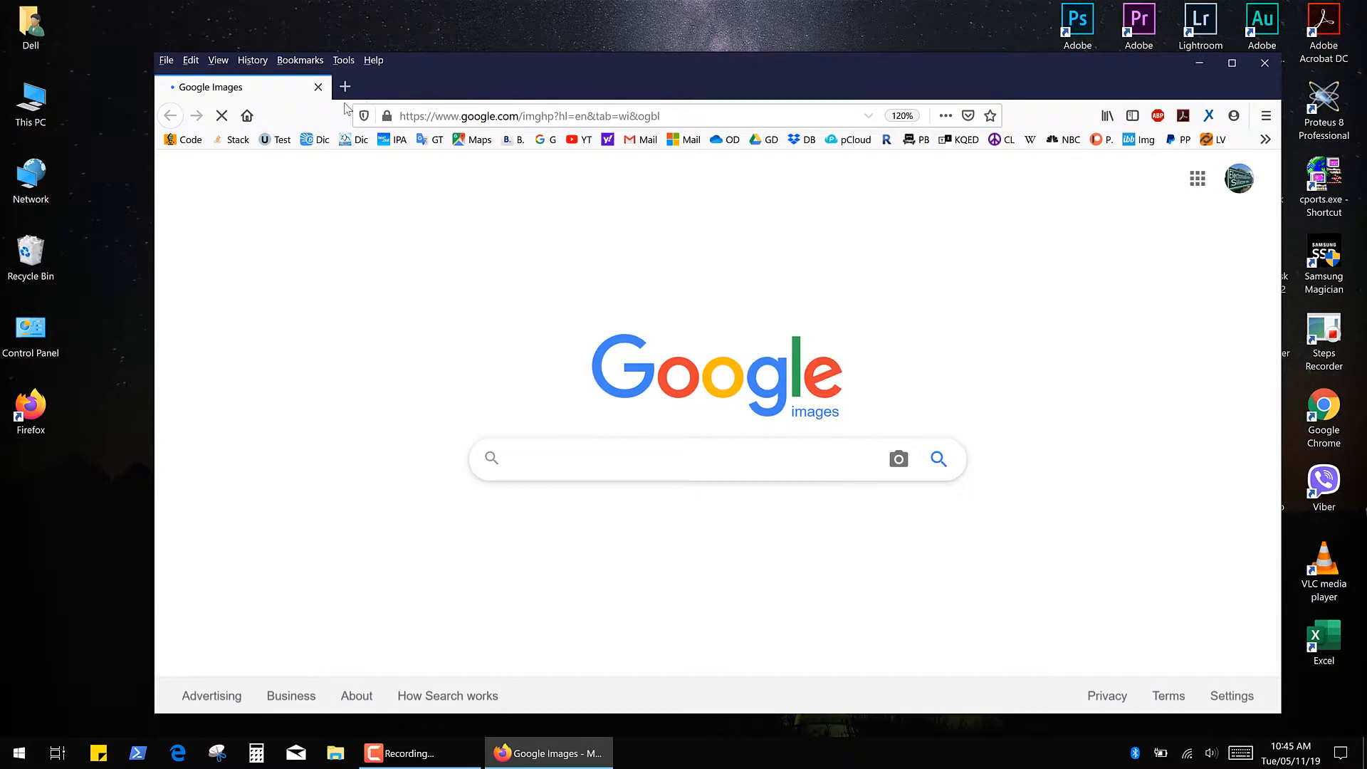
{"action": "left_click", "coordinate": [647, 458]}
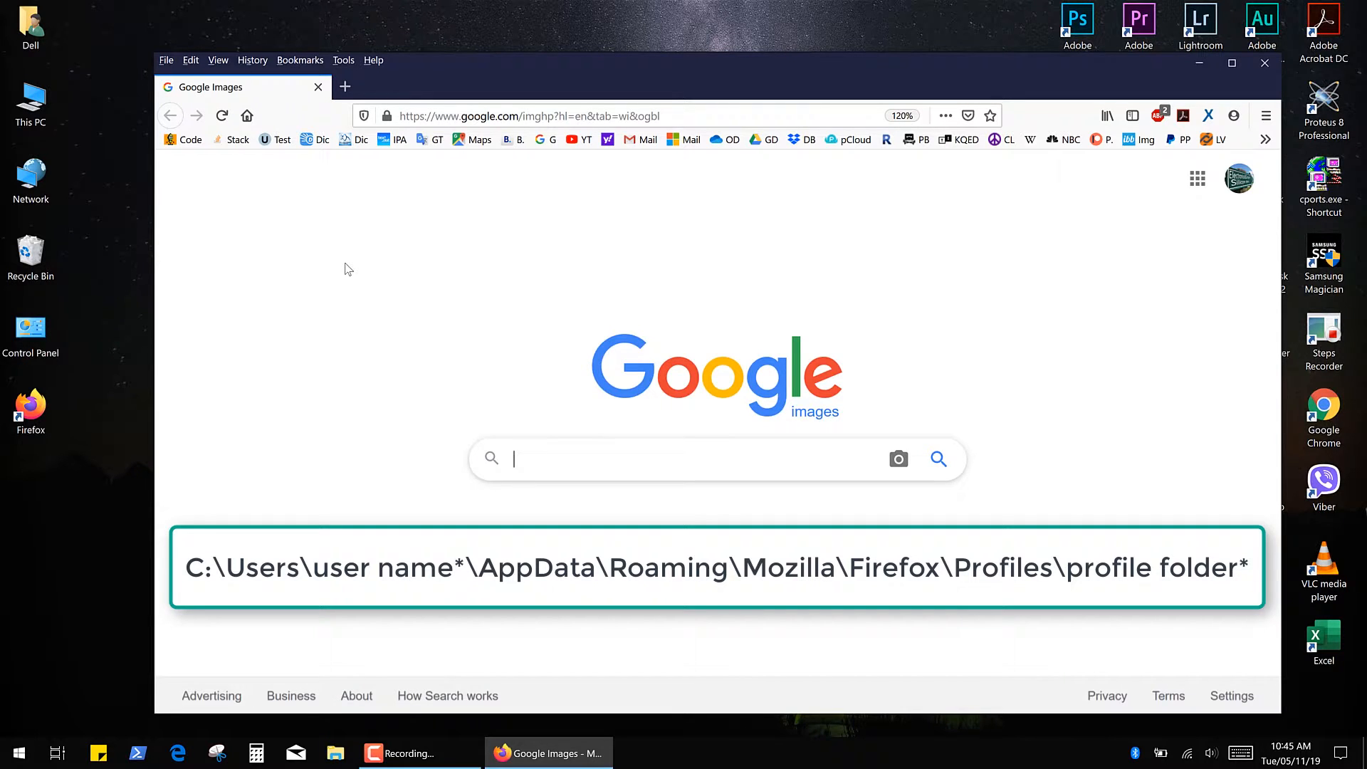
Step: Reach Troubleshooting Information from the Help menu and show the profile folder in the file manager
{"action": "left_click", "coordinate": [1266, 114]}
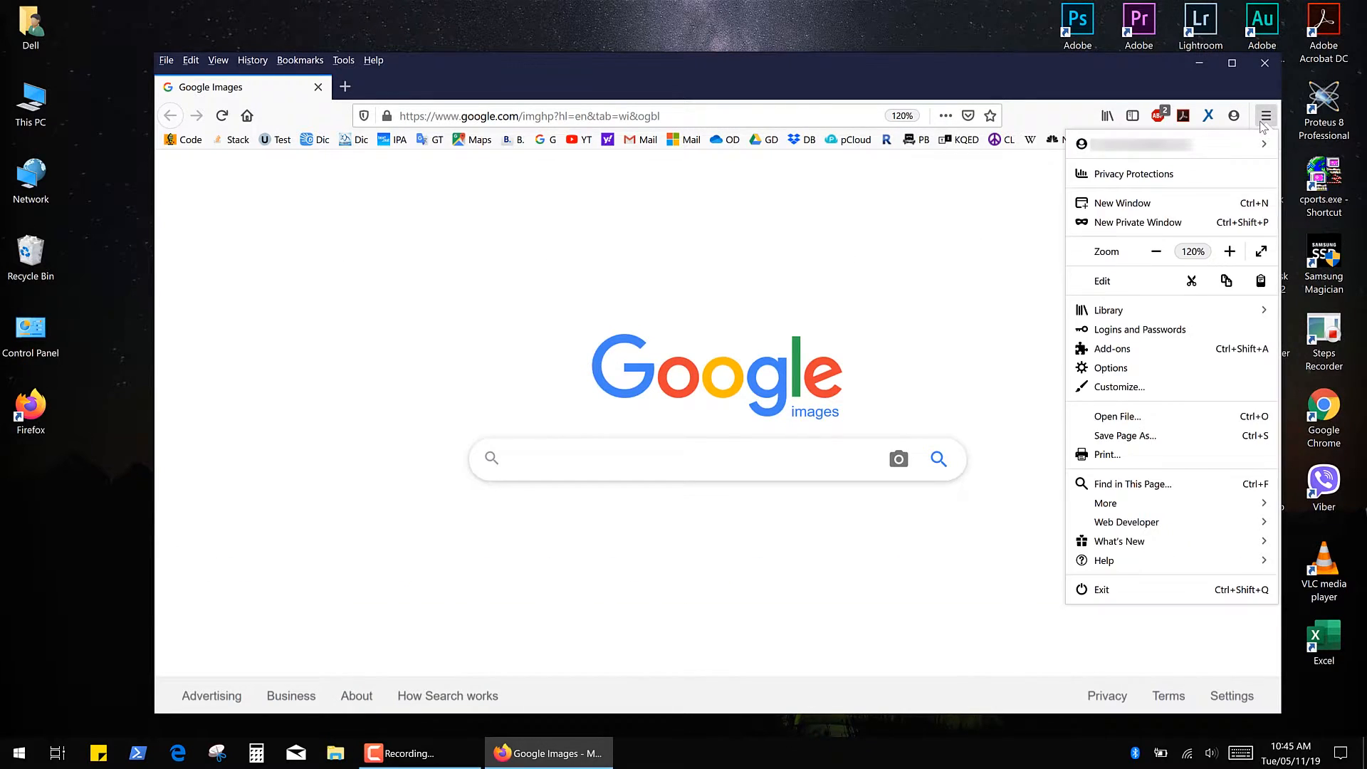
{"action": "left_click", "coordinate": [1103, 561]}
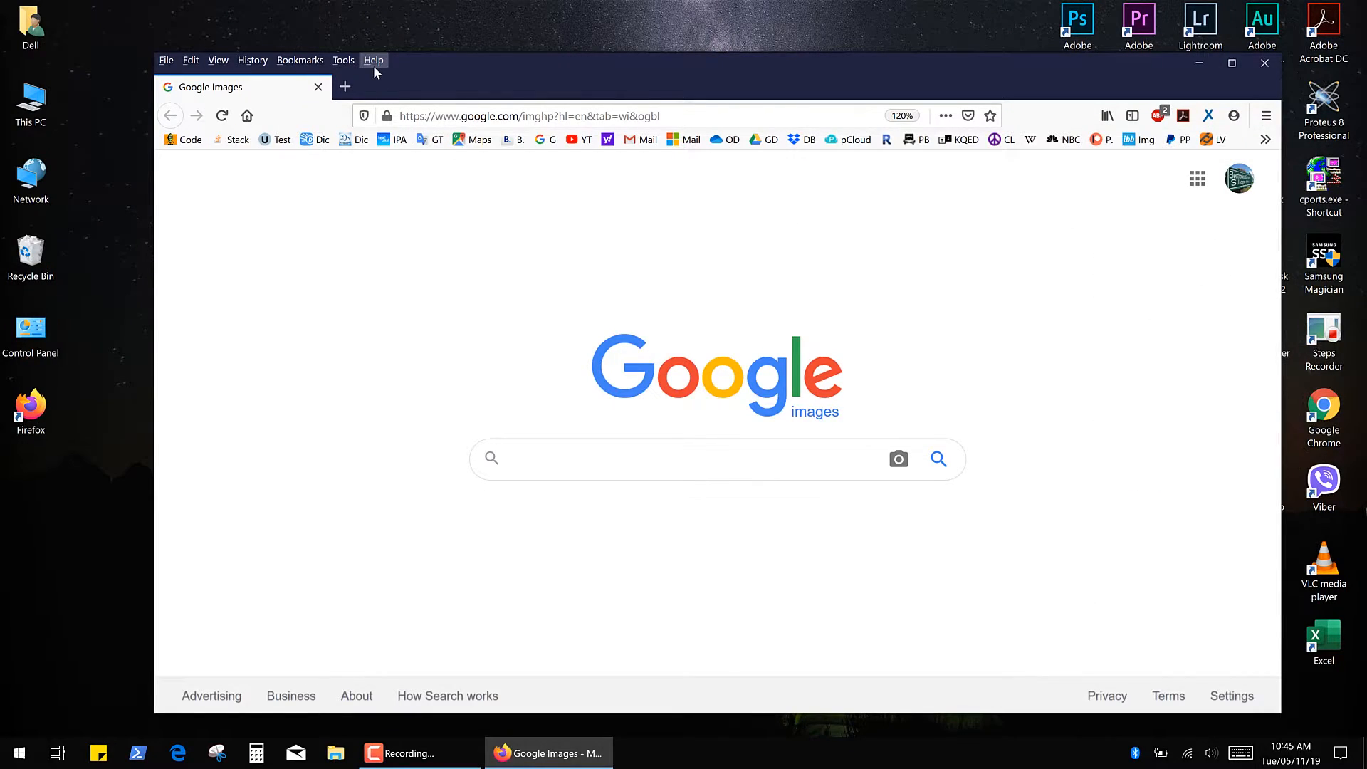
{"action": "left_click", "coordinate": [373, 60]}
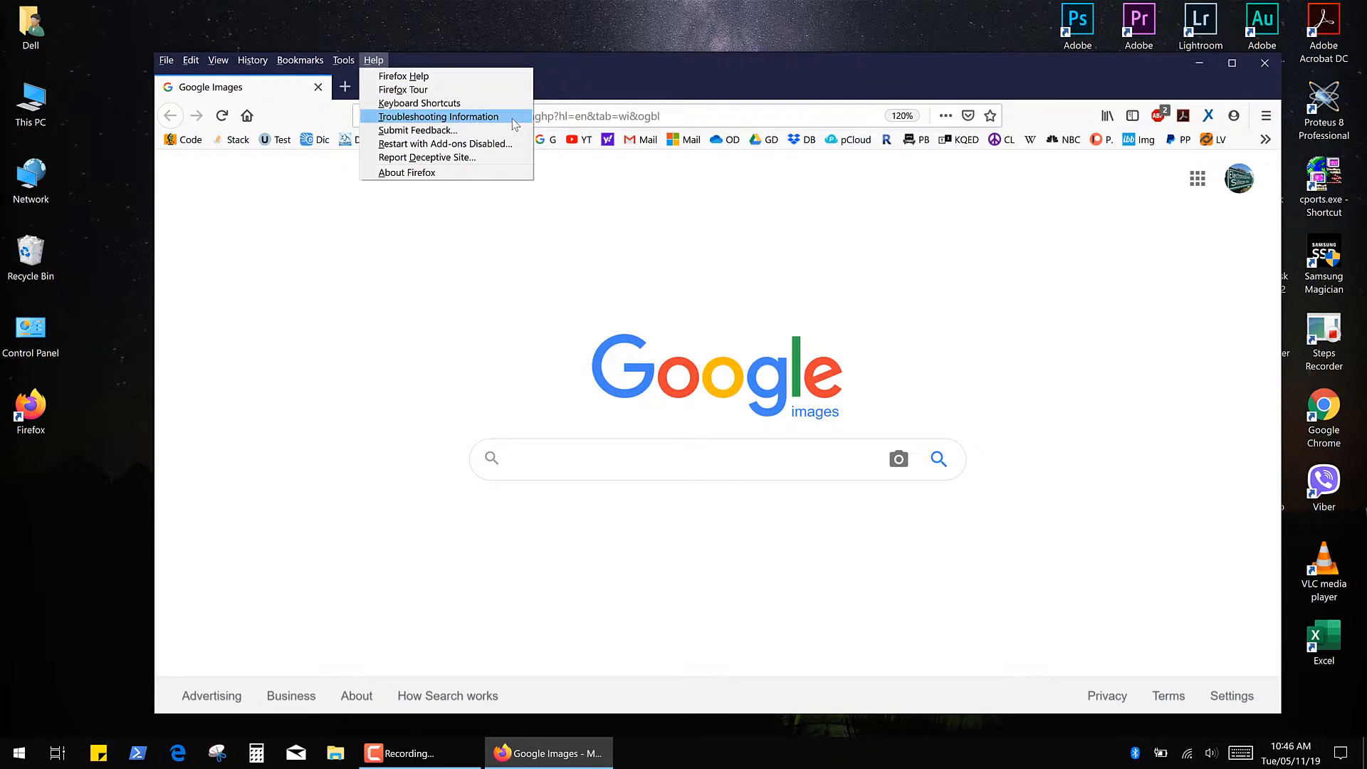
{"action": "left_click", "coordinate": [438, 117]}
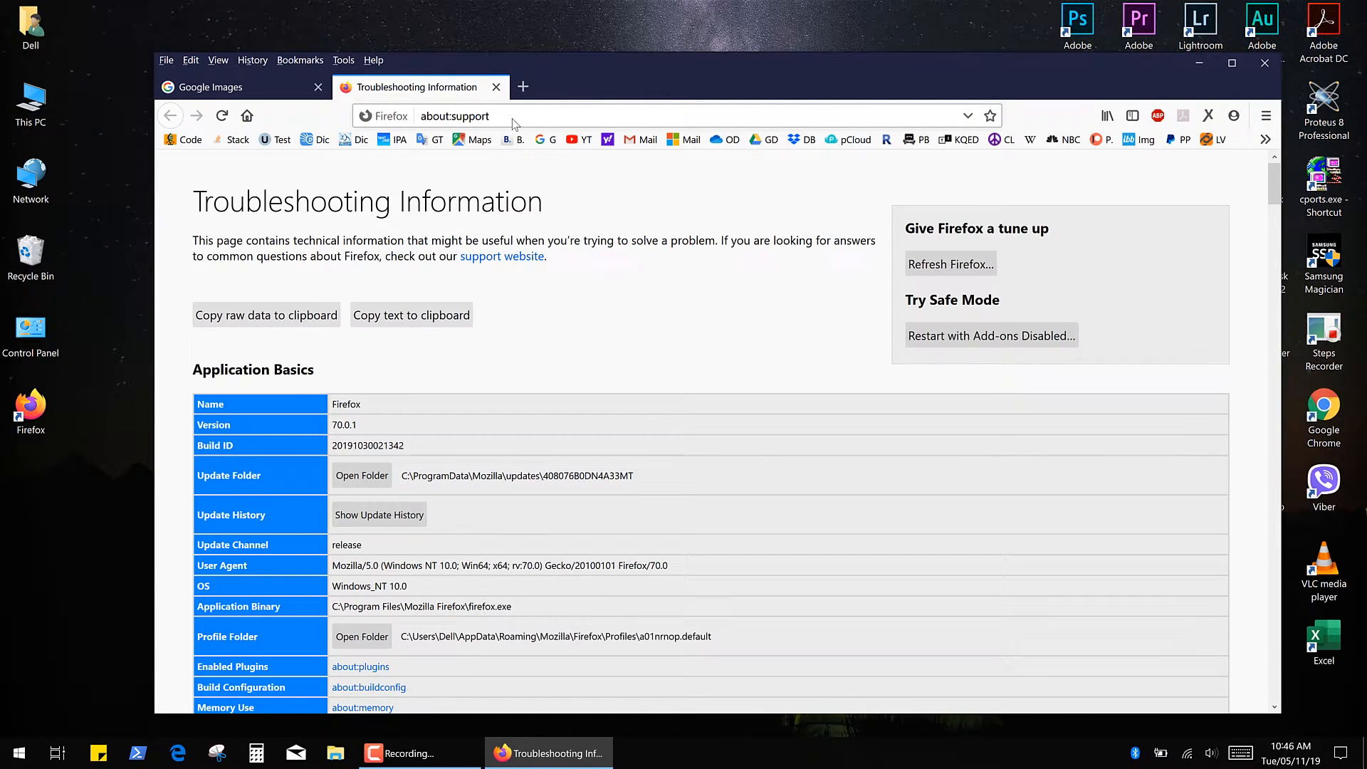
{"action": "double_click", "coordinate": [228, 636]}
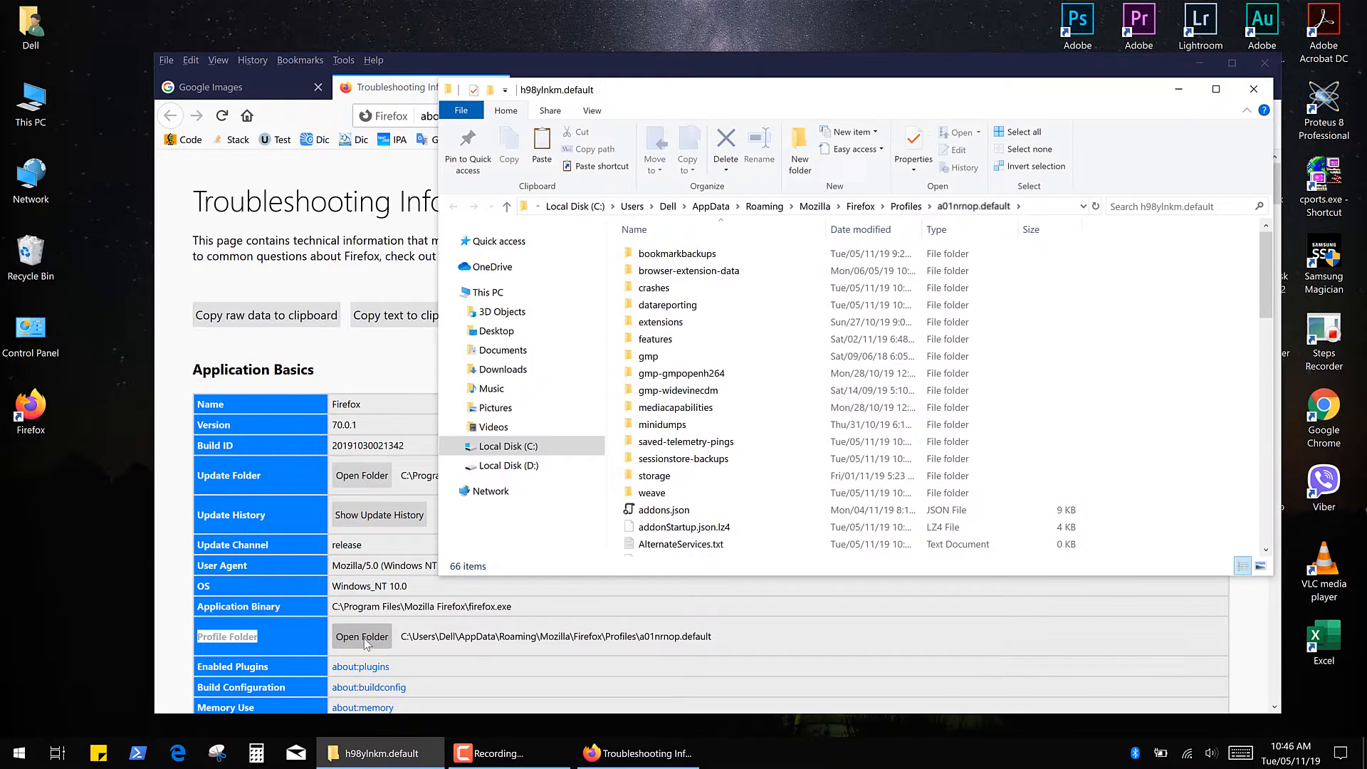
Step: Copy the sessionstore-backups folder onto the desktop and bring up Task Manager from the taskbar
{"action": "left_click", "coordinate": [685, 459]}
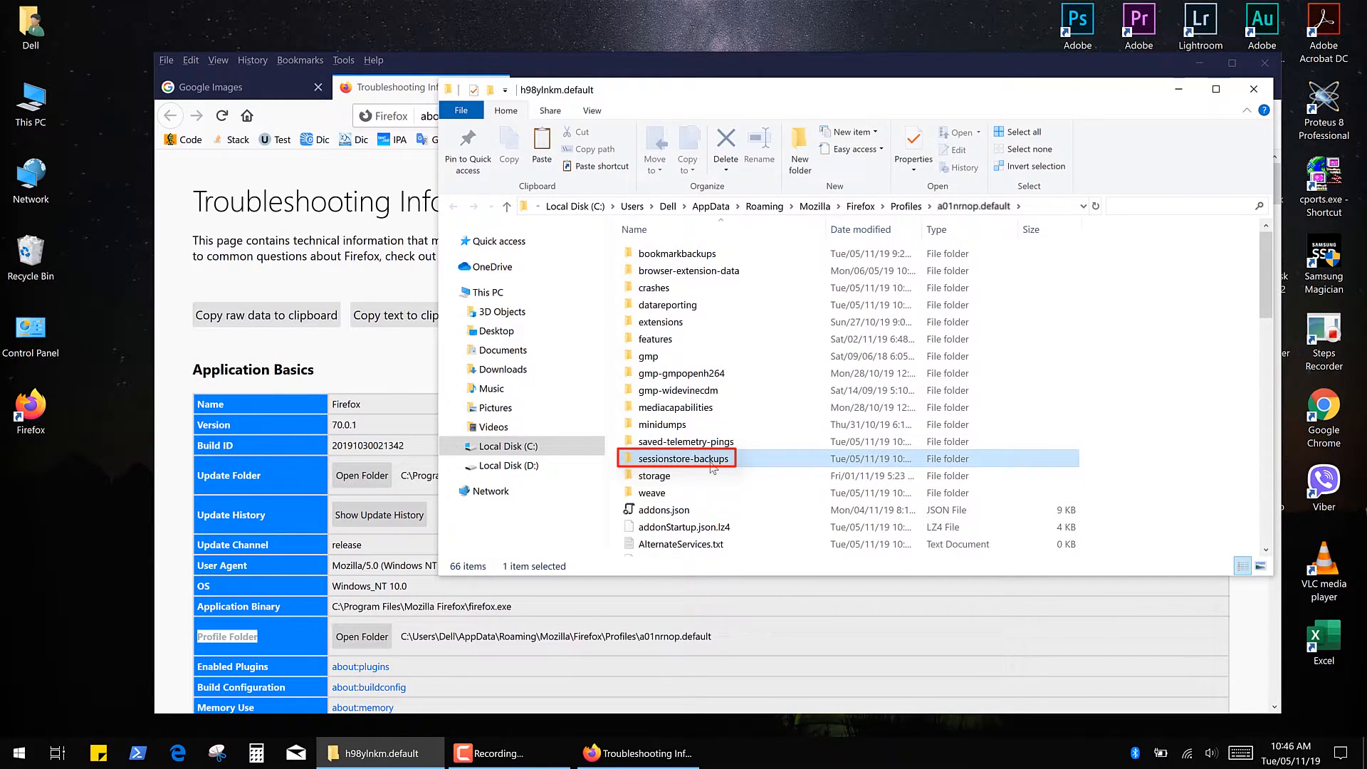
{"action": "mouse_move", "coordinate": [741, 462]}
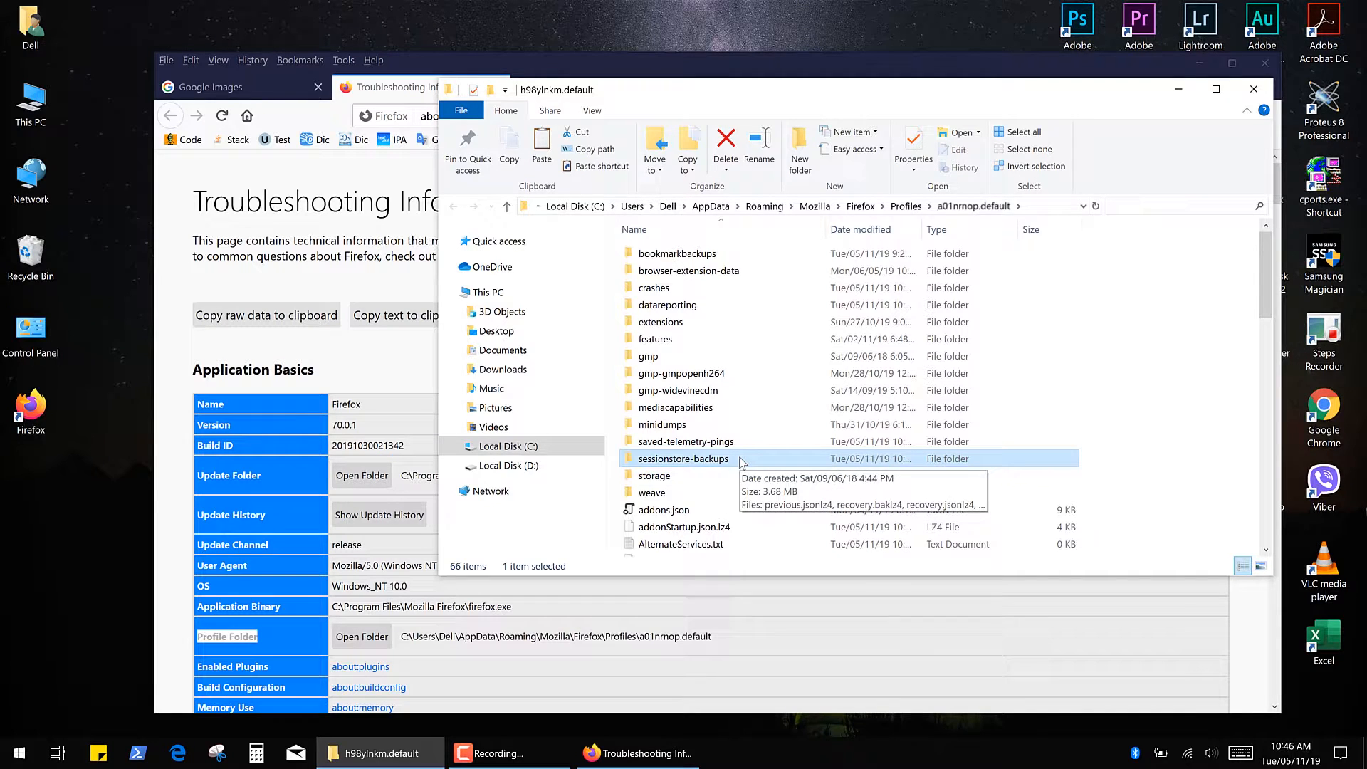
{"action": "right_click", "coordinate": [684, 458]}
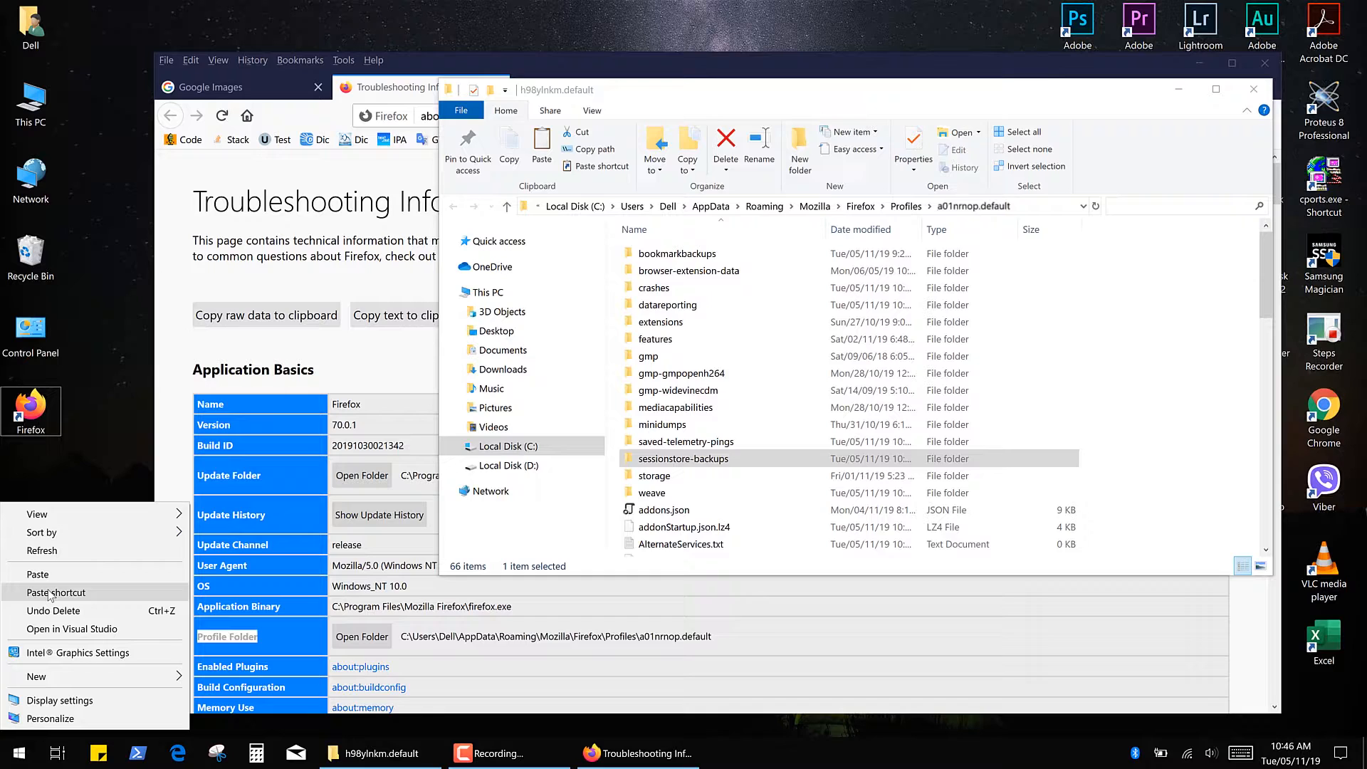
{"action": "left_click", "coordinate": [51, 592]}
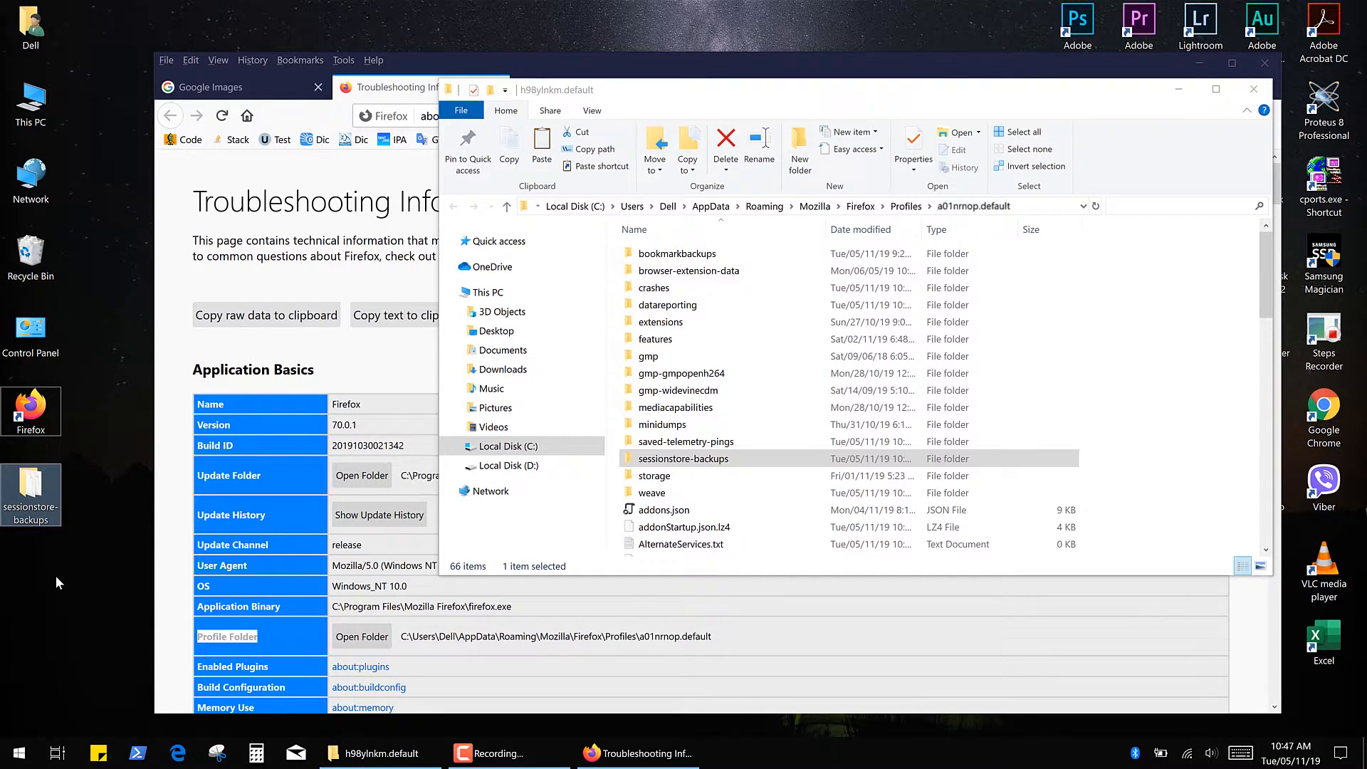
{"action": "mouse_move", "coordinate": [835, 761]}
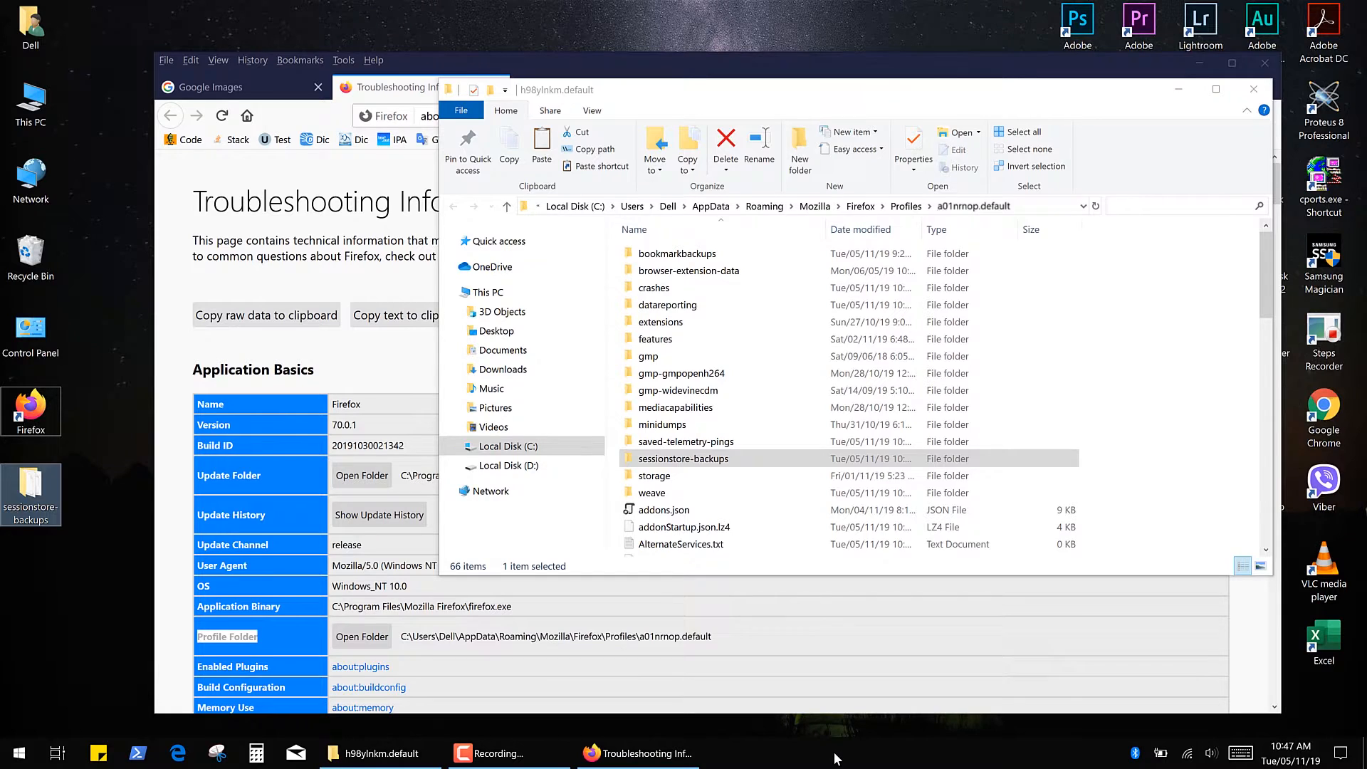
{"action": "right_click", "coordinate": [834, 758]}
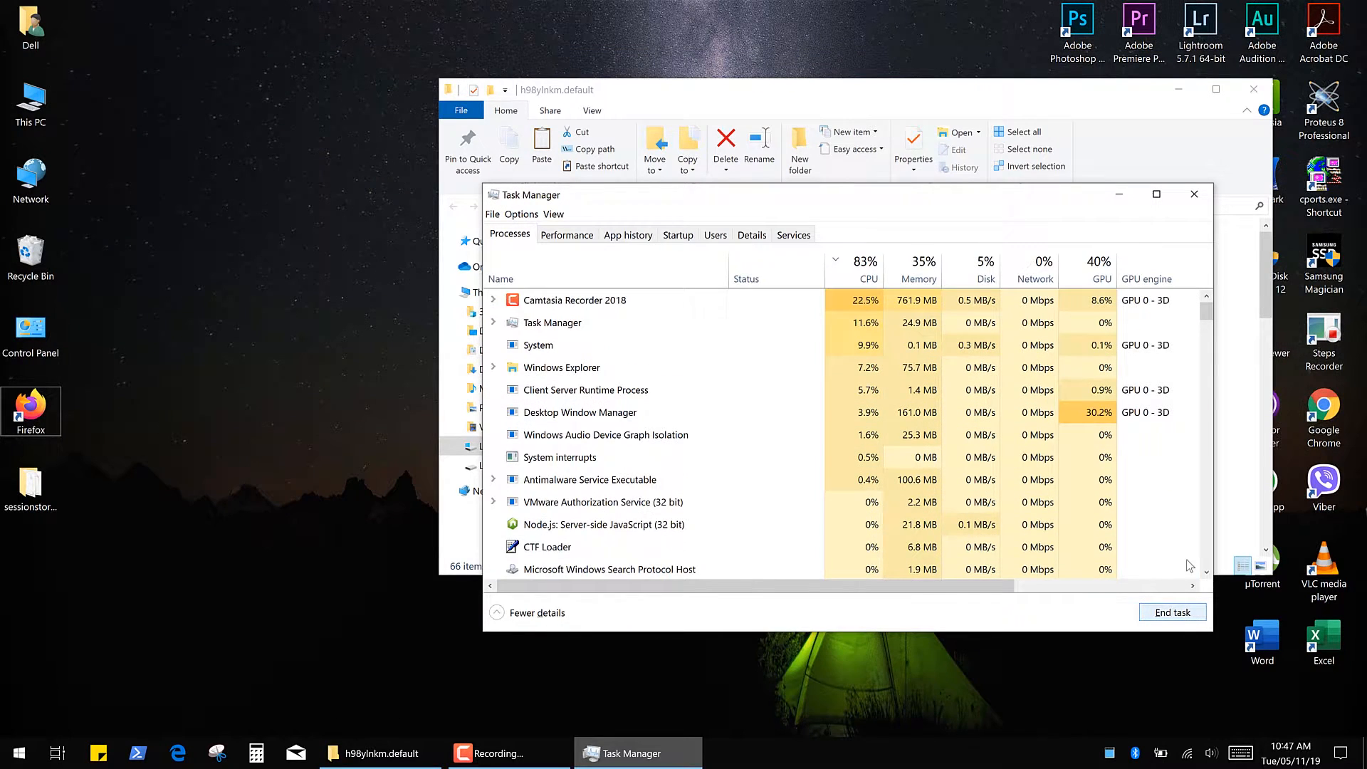
Step: Select the recovery.jsonlz4 and previous.jsonlz4 session files in sessionstore-backups for removal
{"action": "left_click", "coordinate": [1194, 193]}
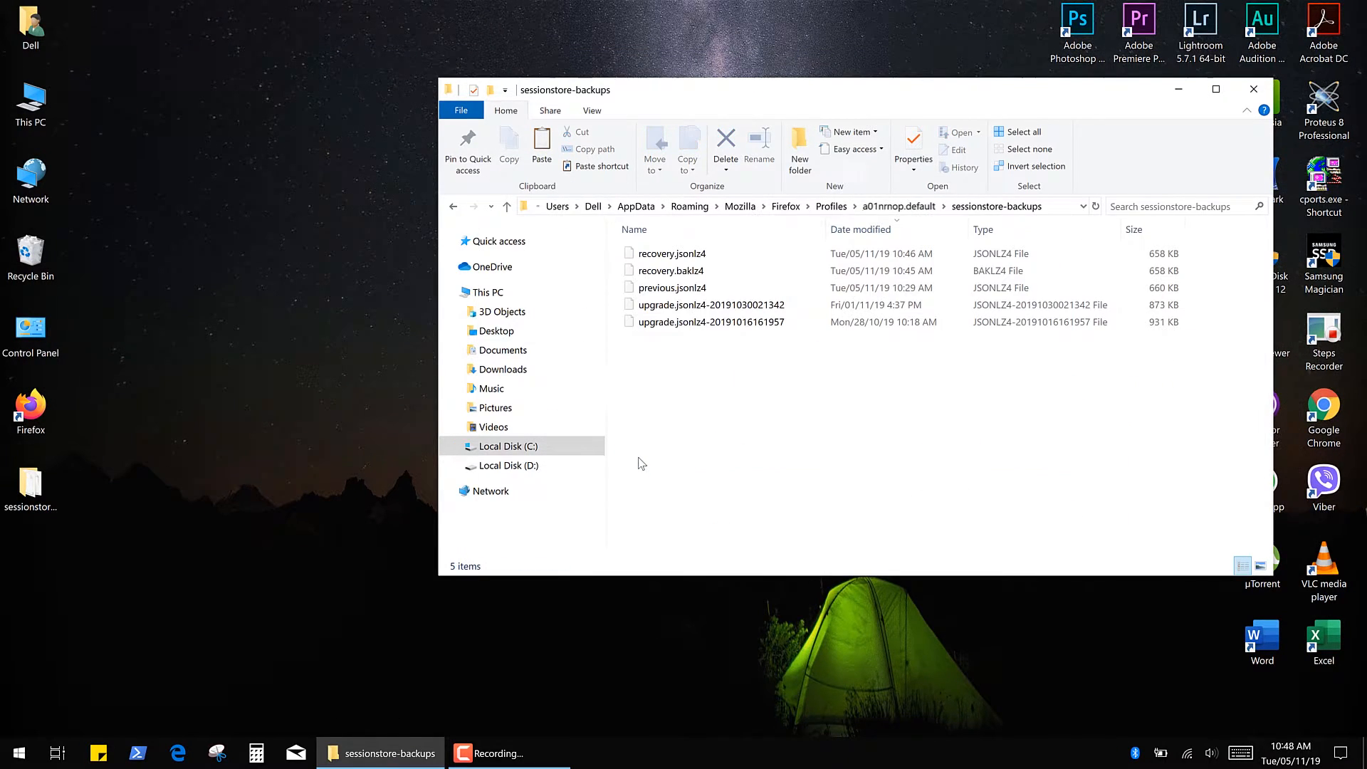
{"action": "mouse_move", "coordinate": [735, 388]}
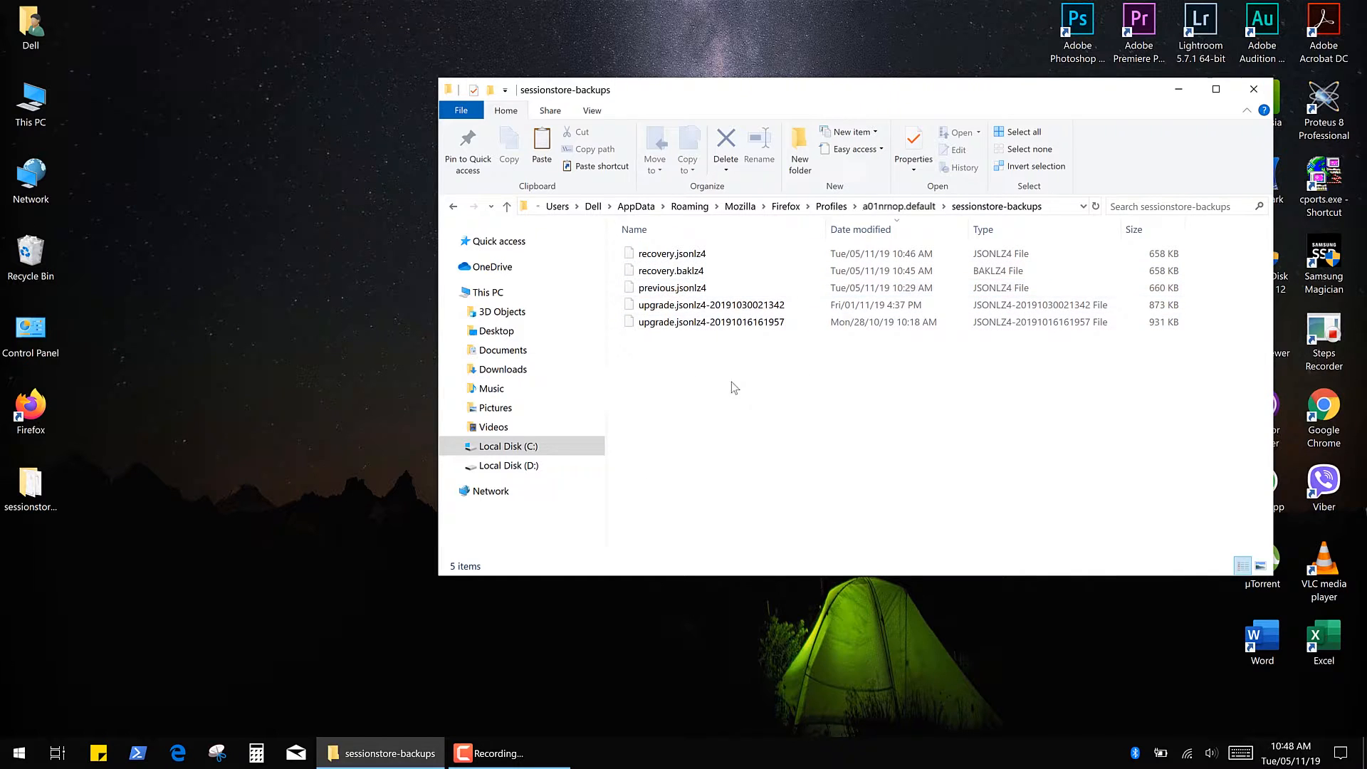
{"action": "left_click", "coordinate": [671, 254]}
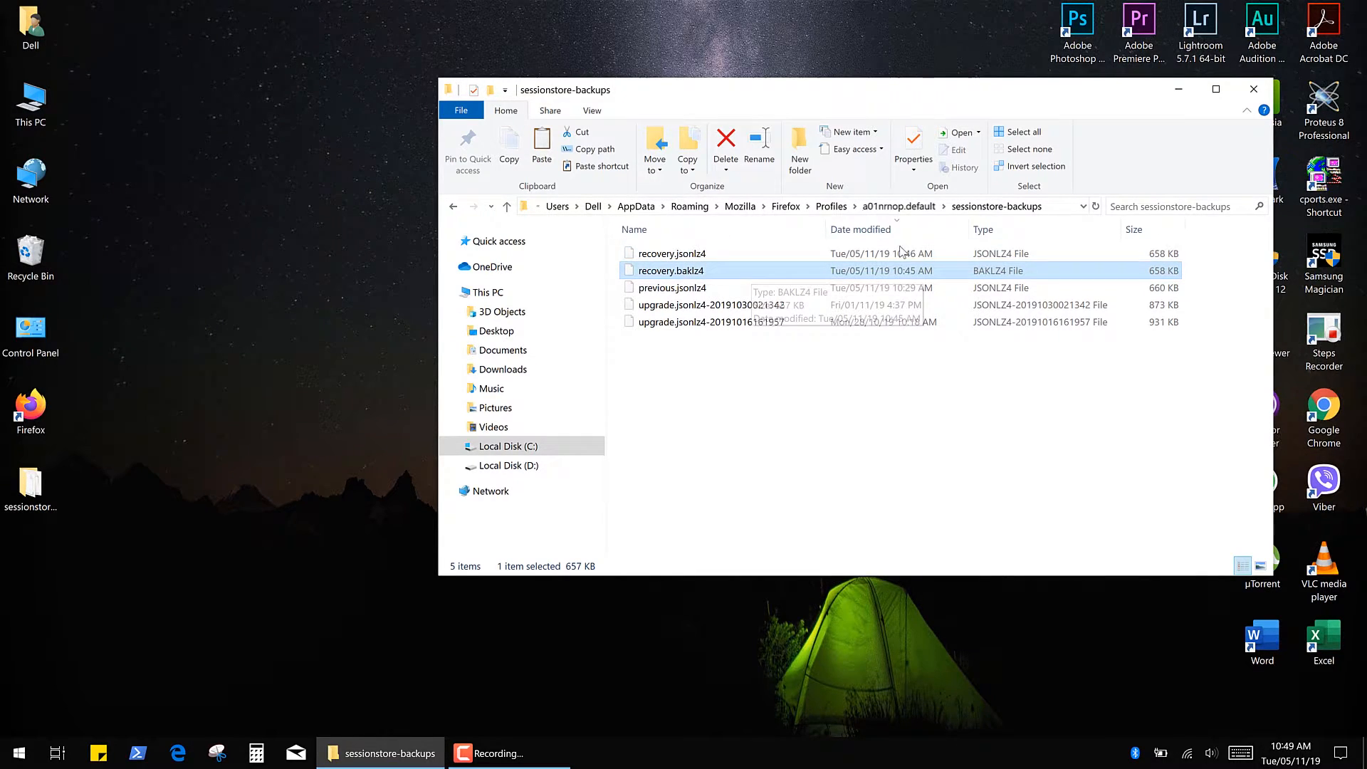
{"action": "left_click", "coordinate": [672, 287]}
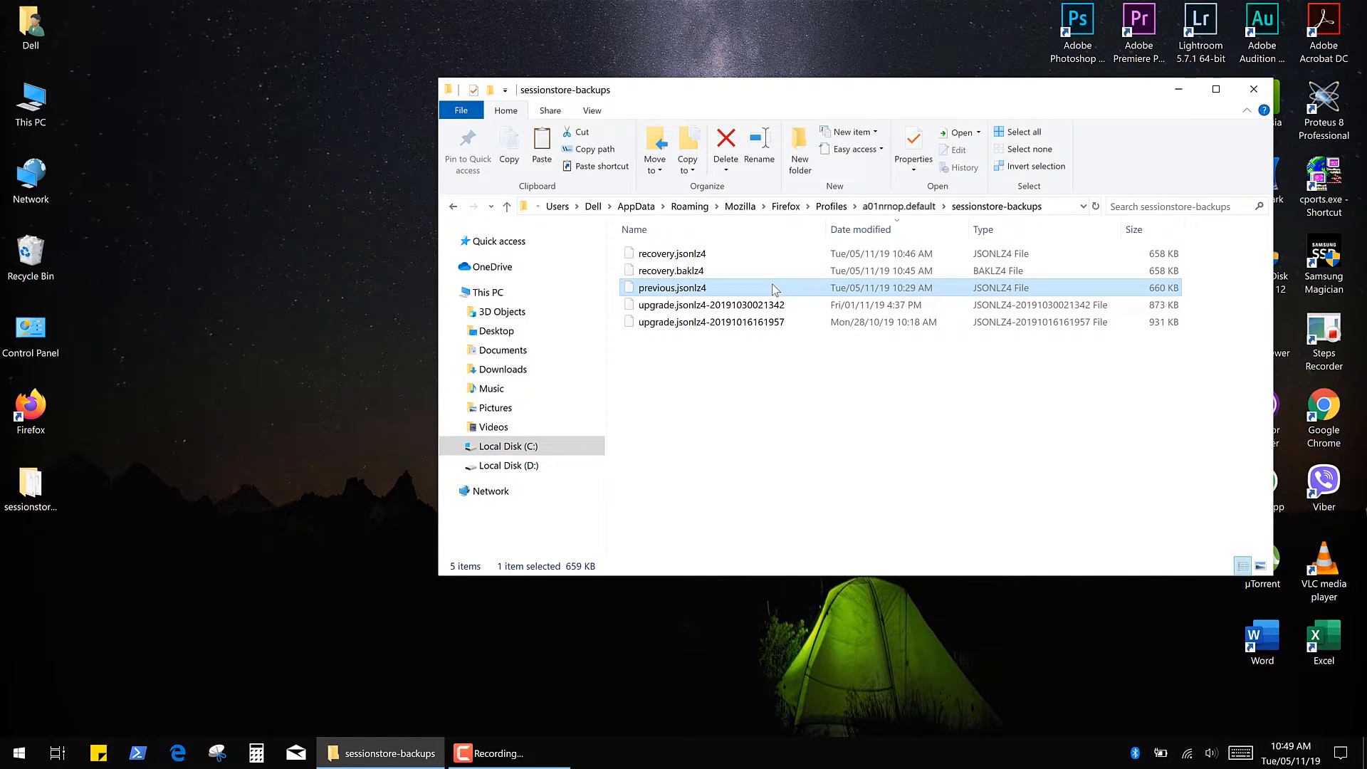
{"action": "mouse_move", "coordinate": [741, 293]}
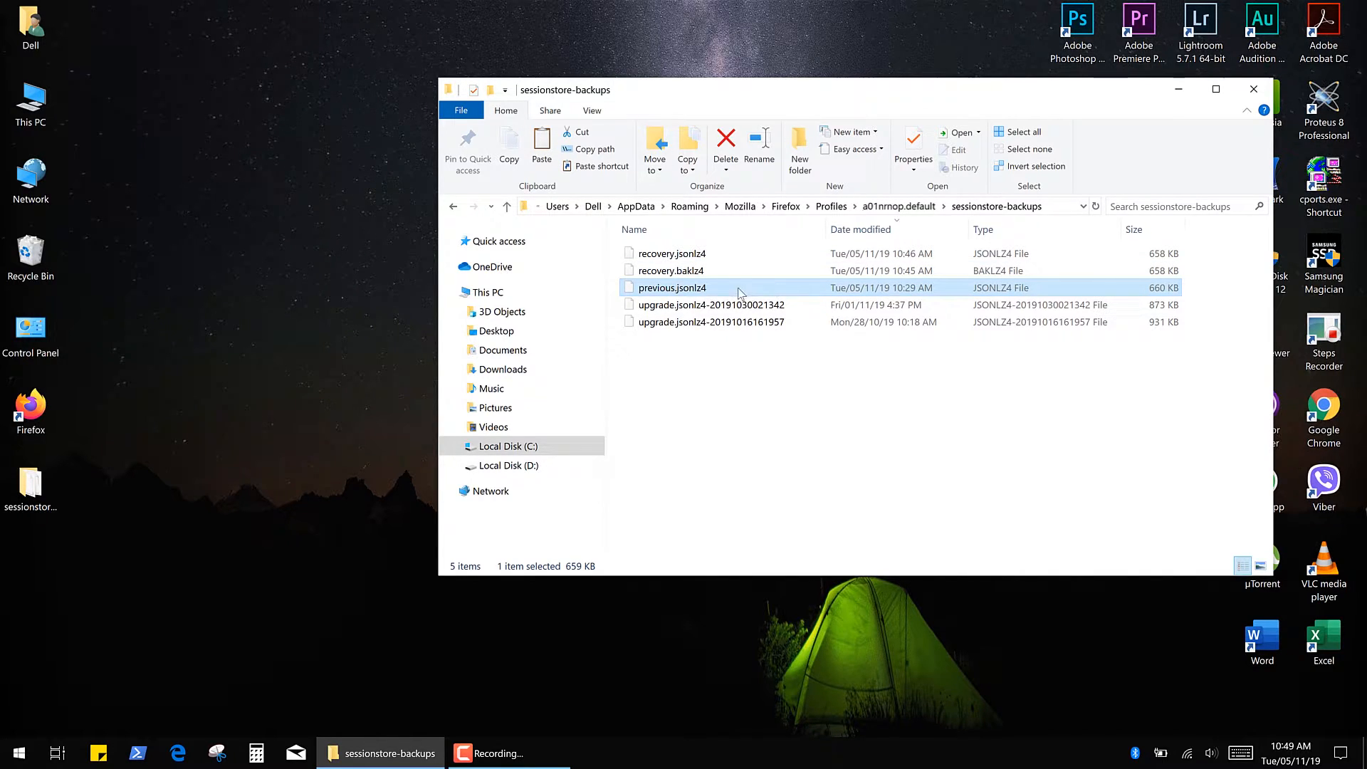
{"action": "mouse_move", "coordinate": [735, 288]}
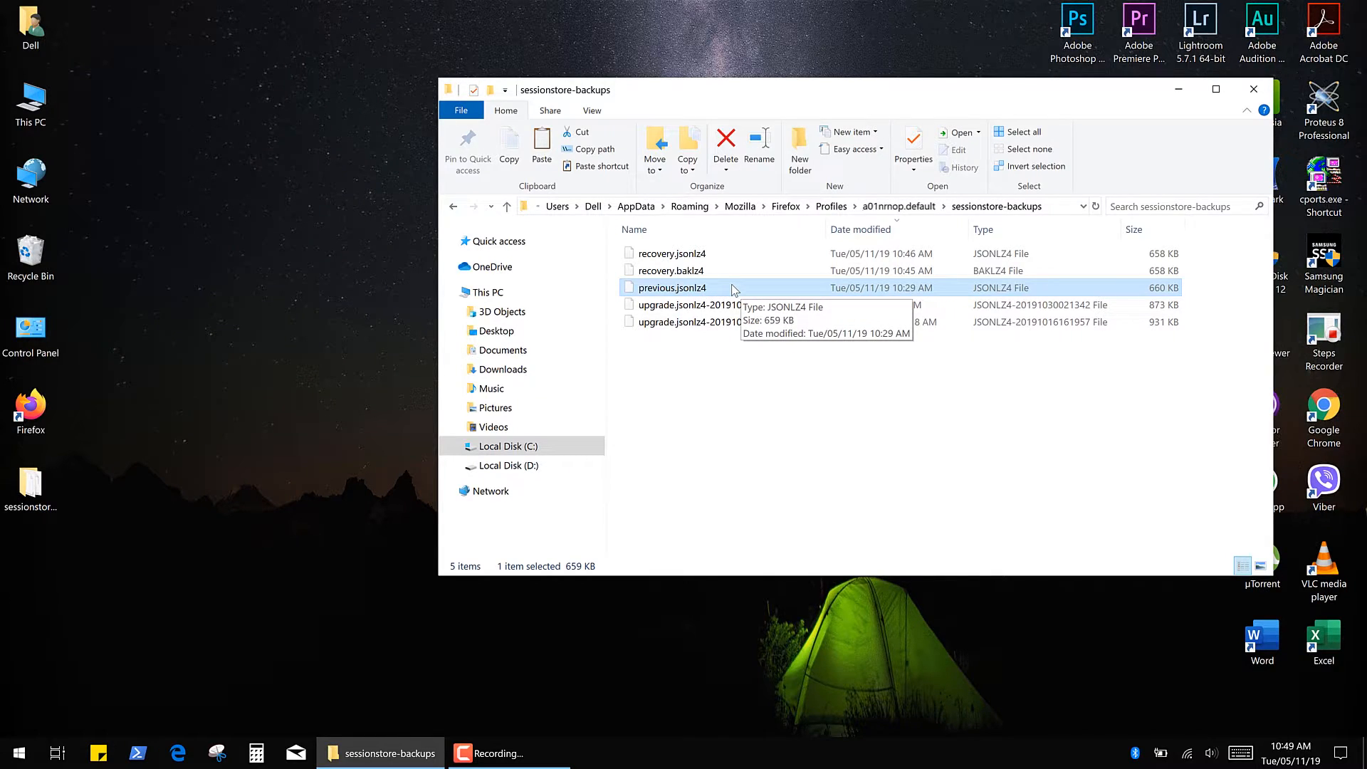
{"action": "mouse_move", "coordinate": [913, 275]}
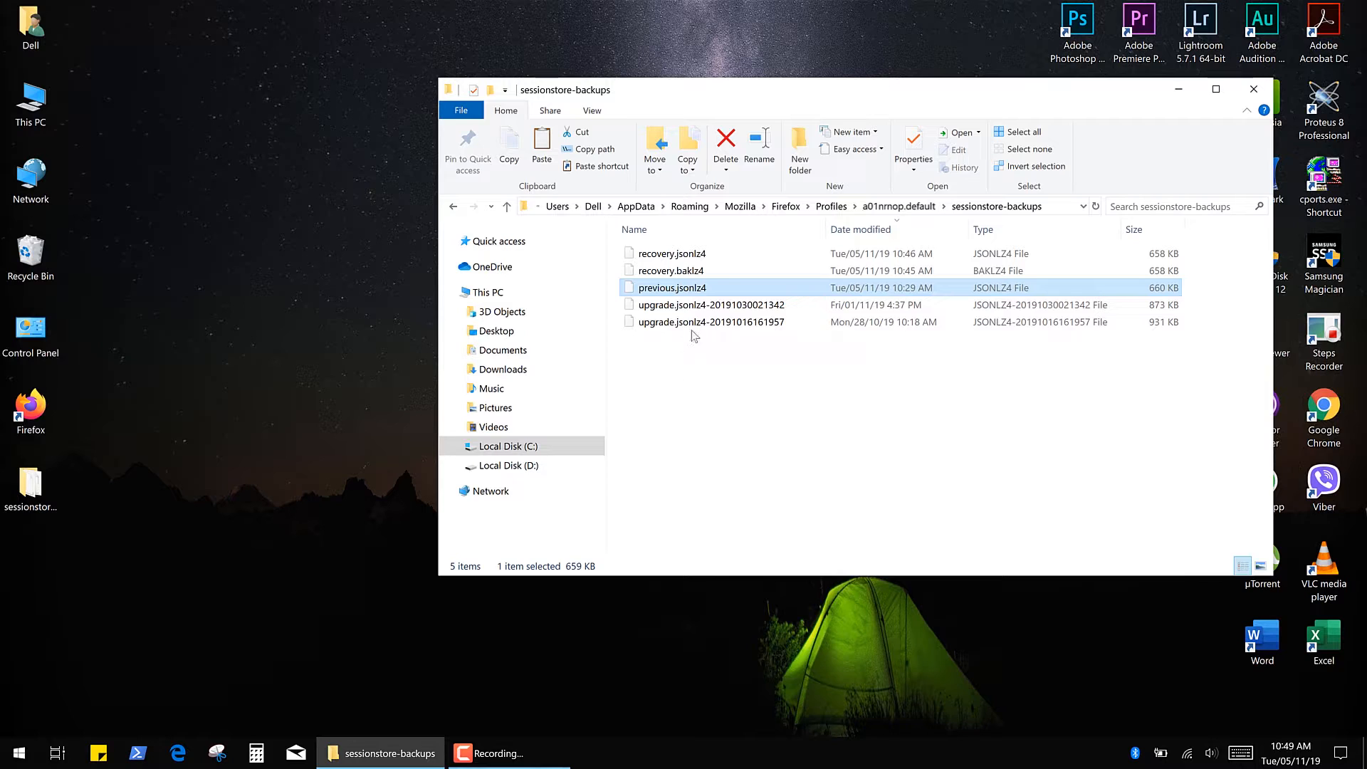
{"action": "left_click", "coordinate": [712, 305]}
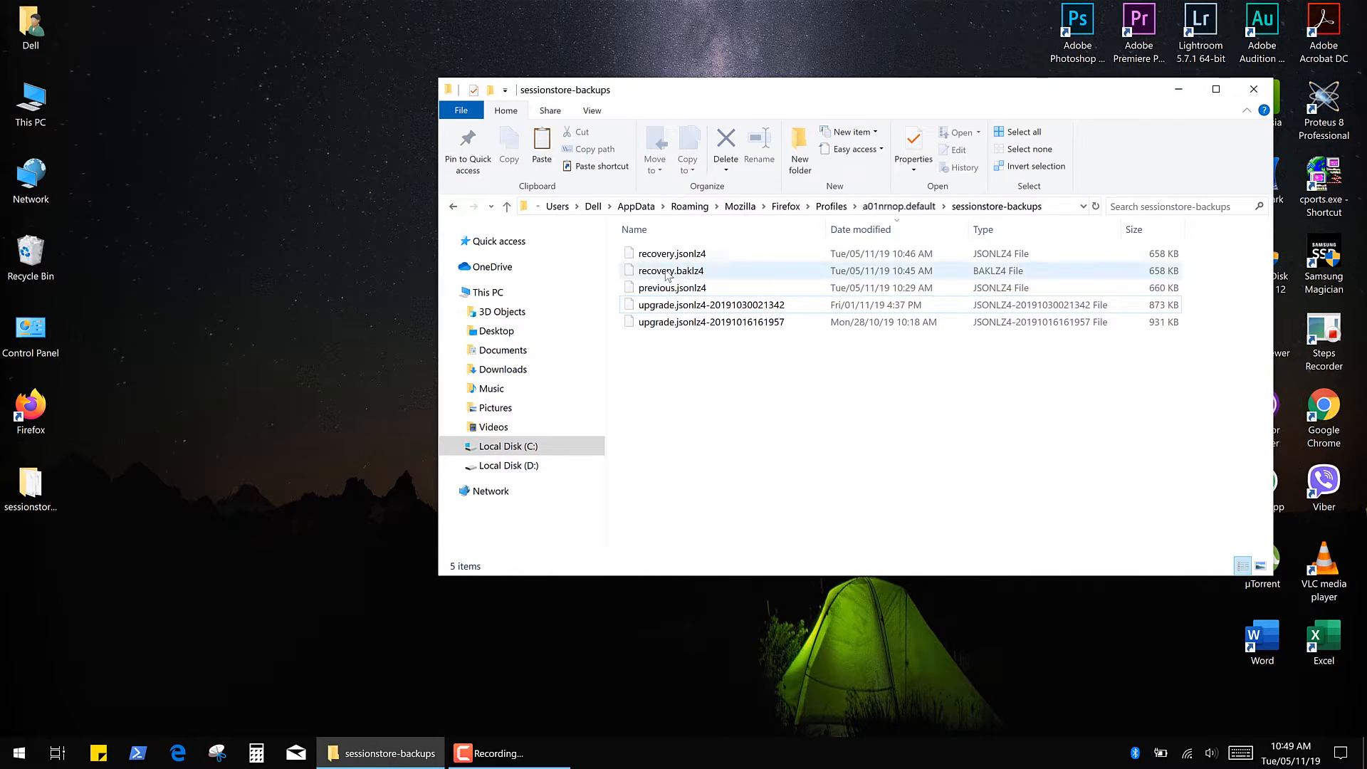
Step: Remove the newer session files, keeping only recovery.baklz4 in the folder
{"action": "left_click", "coordinate": [717, 379]}
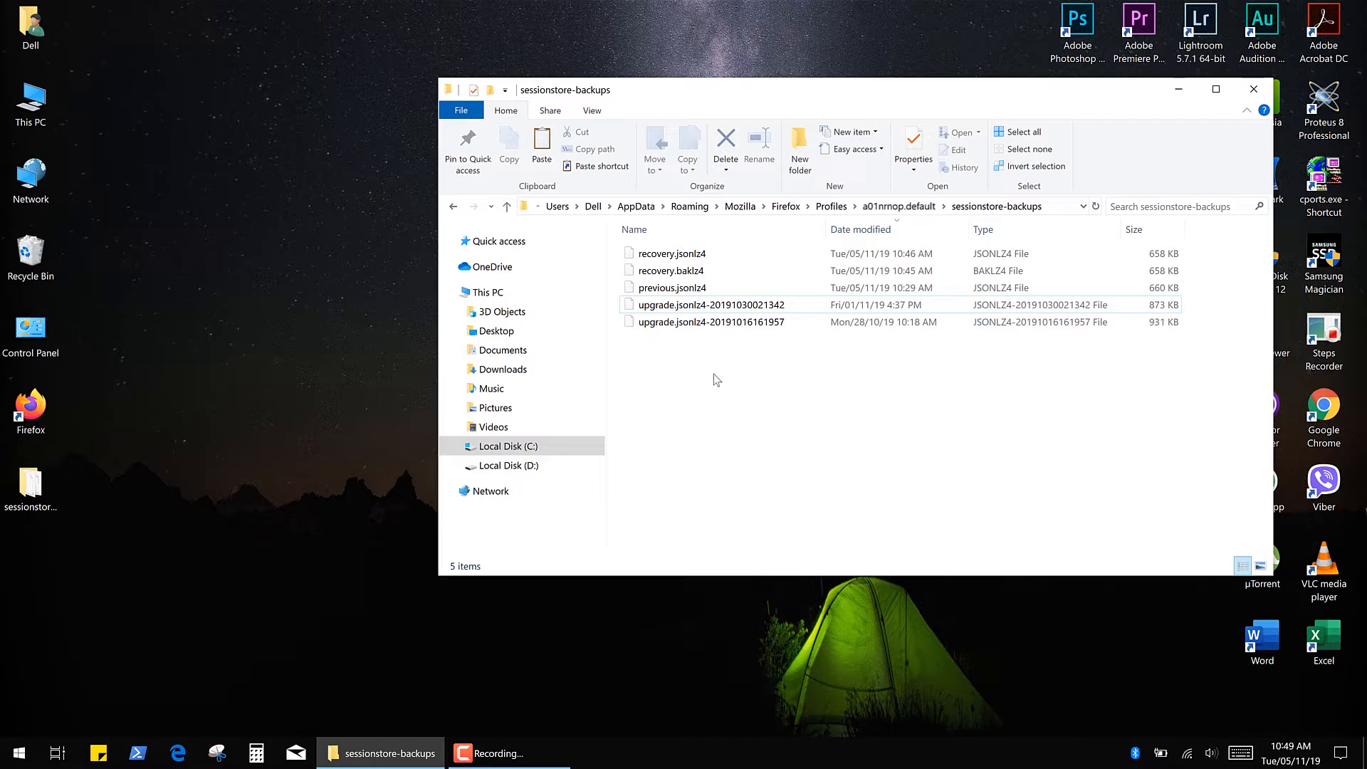
{"action": "left_click", "coordinate": [673, 271]}
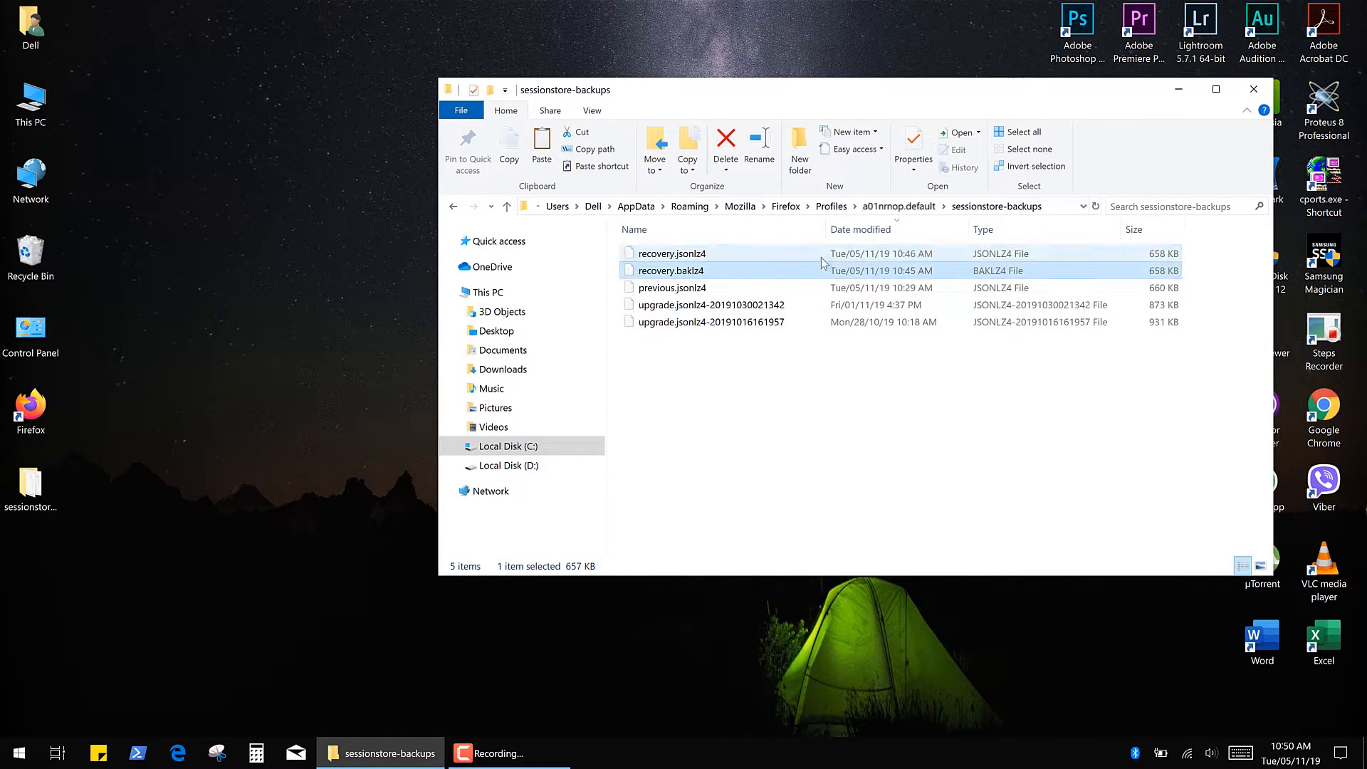
{"action": "left_click", "coordinate": [673, 271]}
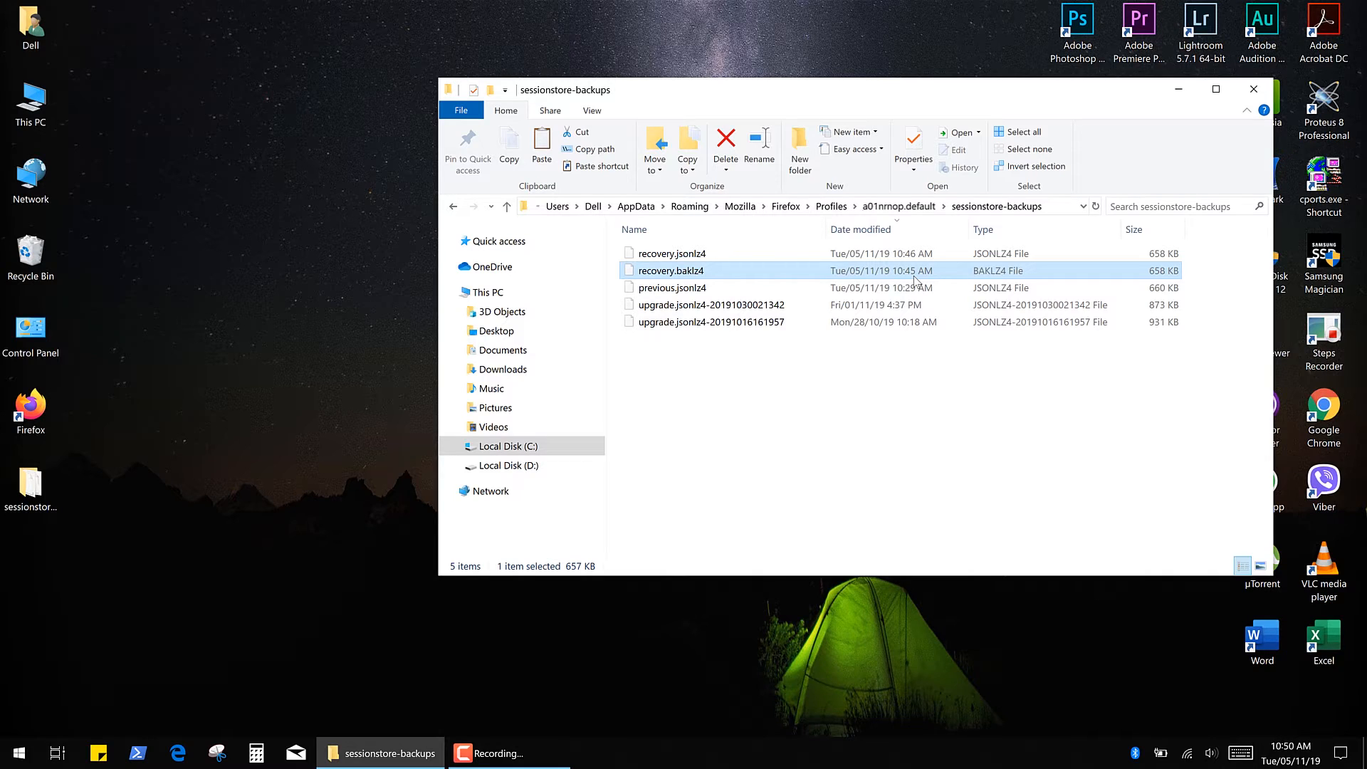
{"action": "mouse_move", "coordinate": [929, 268]}
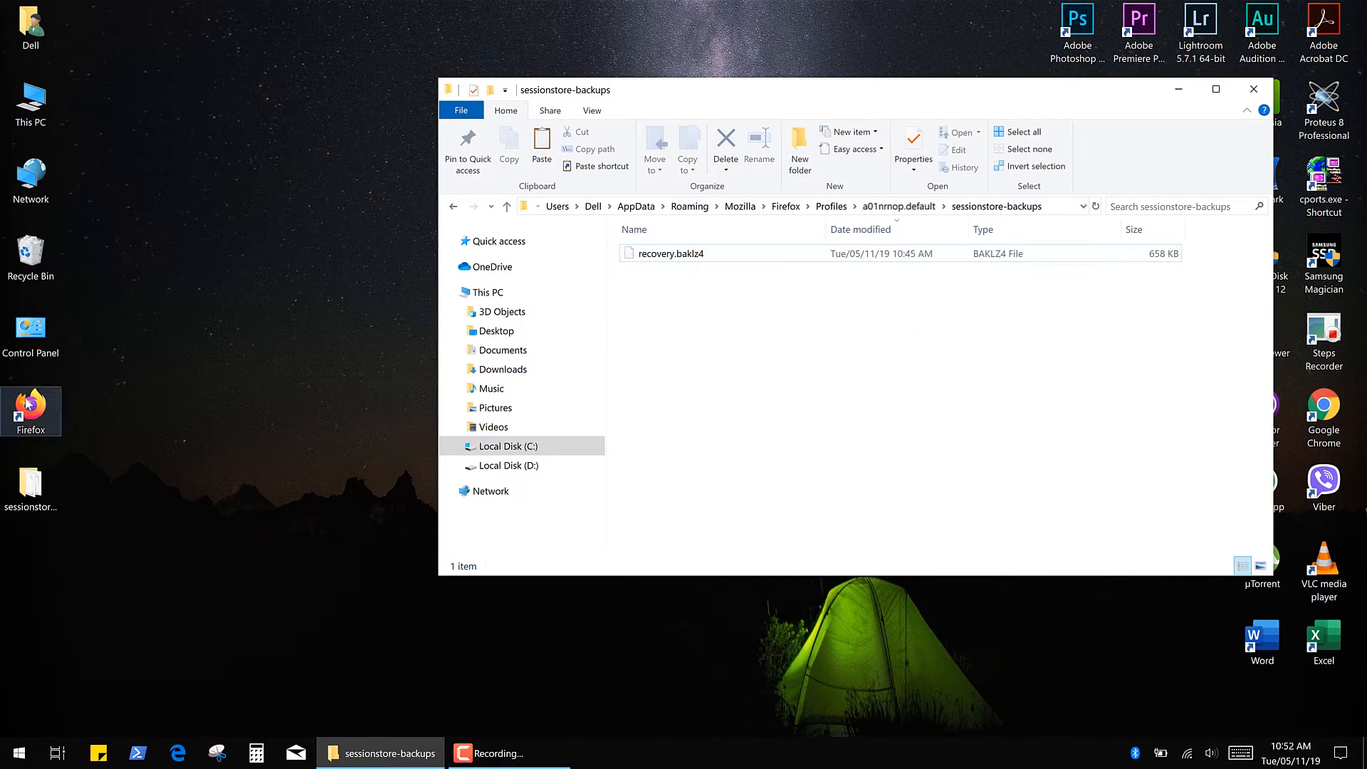
Step: Delete the two freshly made recovery files, keep previous.jsonlz4, and relaunch Firefox with the old tabs
{"action": "double_click", "coordinate": [32, 403]}
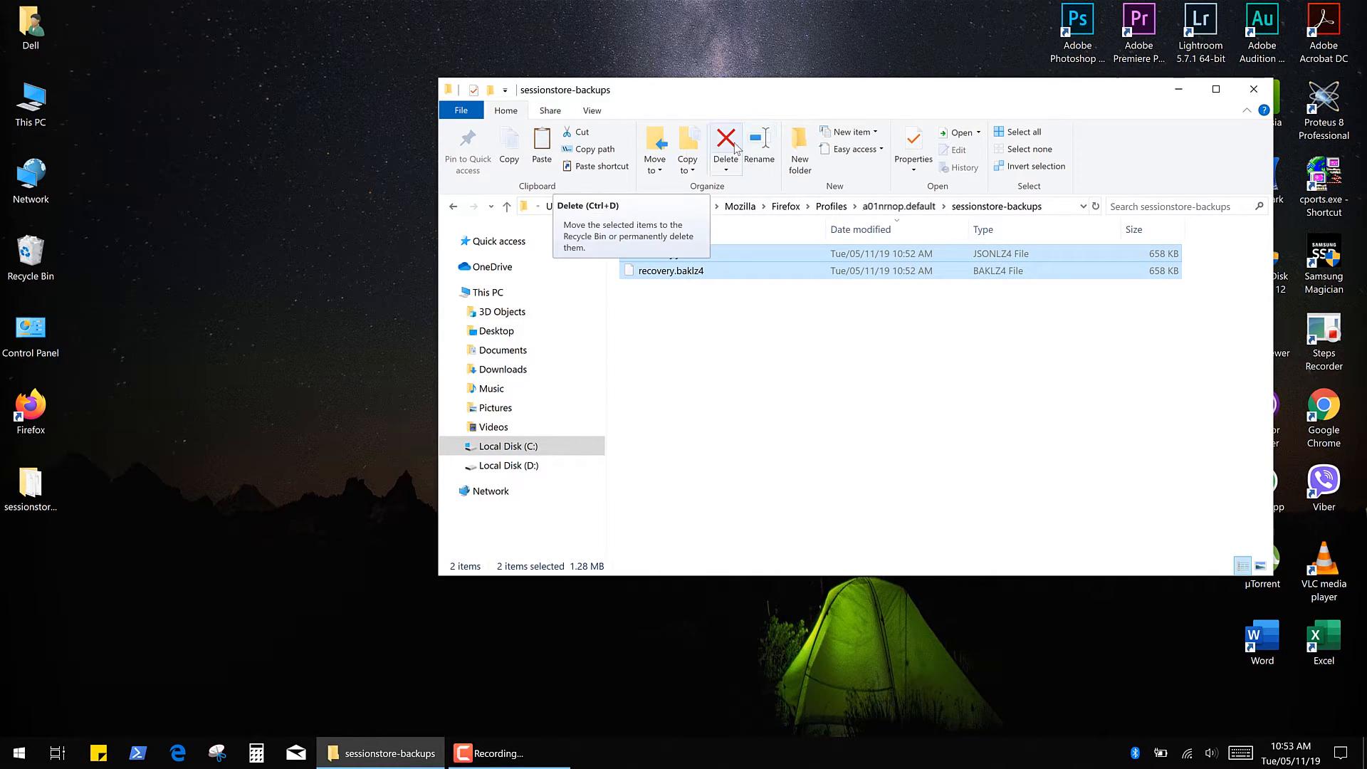
{"action": "left_click", "coordinate": [725, 140]}
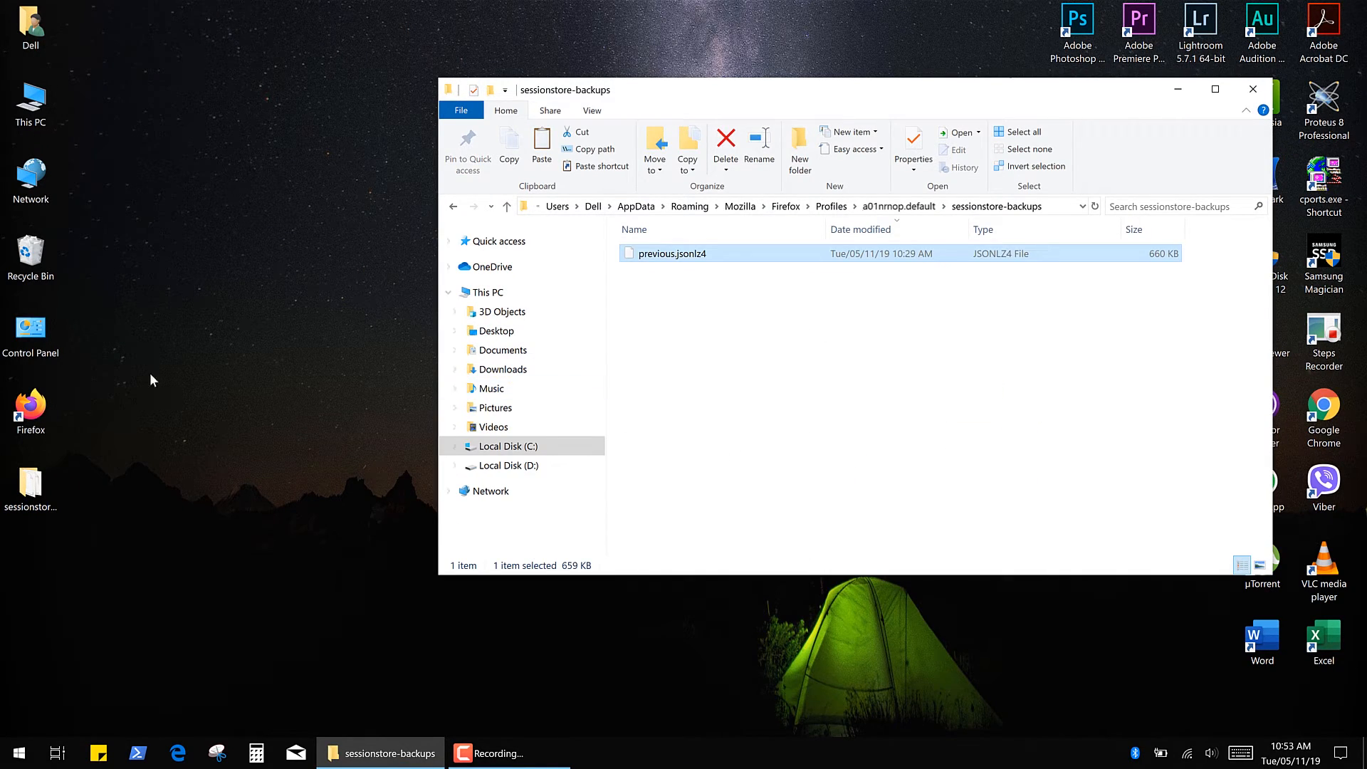
{"action": "double_click", "coordinate": [31, 404]}
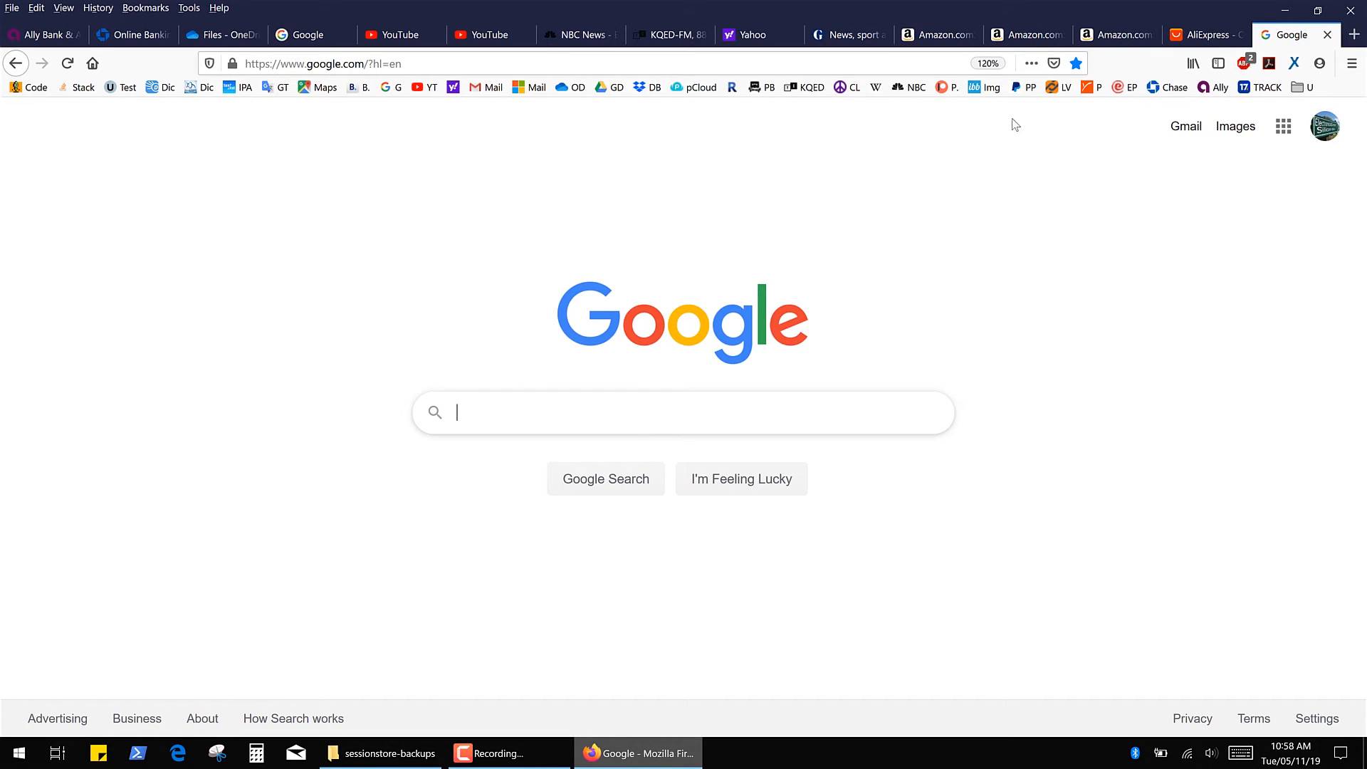
{"action": "mouse_move", "coordinate": [1011, 311]}
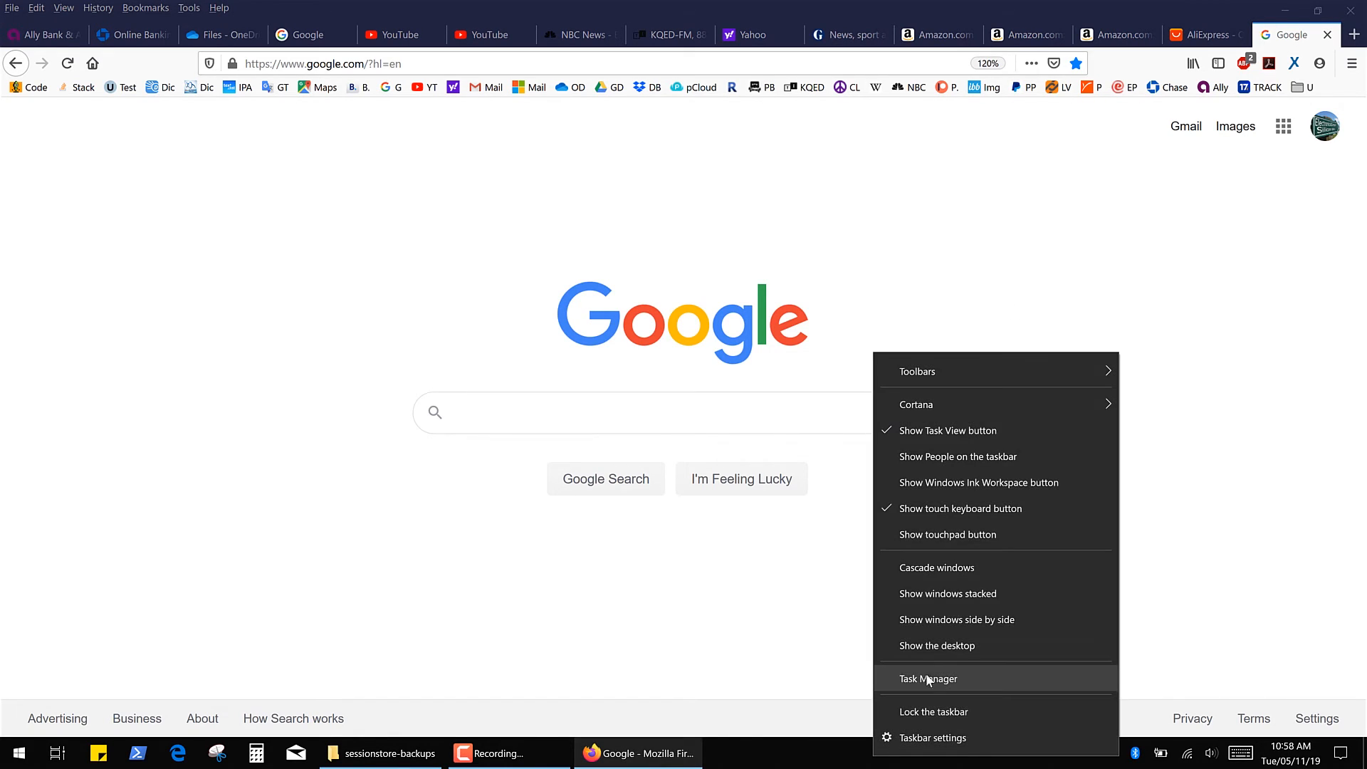
Step: End the restored Firefox from Task Manager, leaving sessionstore-backups empty
{"action": "left_click", "coordinate": [929, 678]}
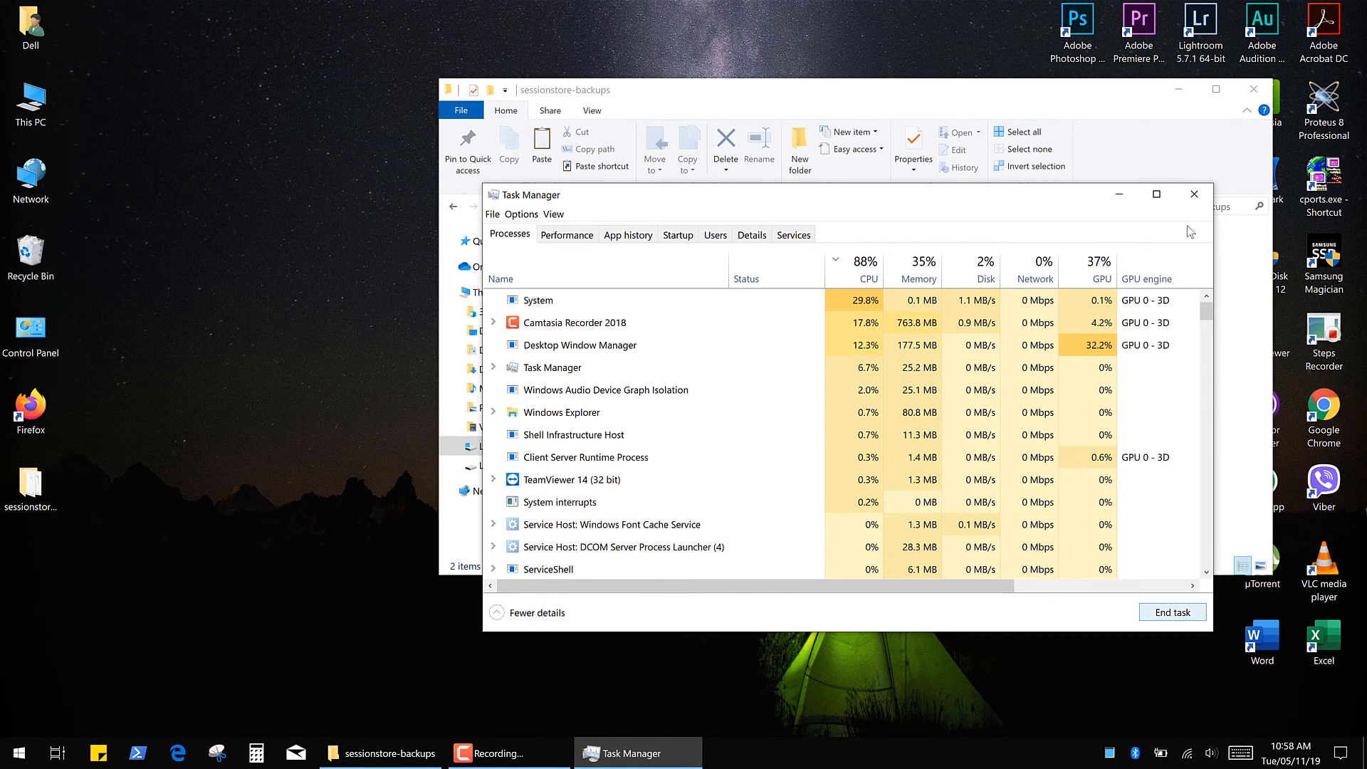
{"action": "left_click", "coordinate": [1193, 194]}
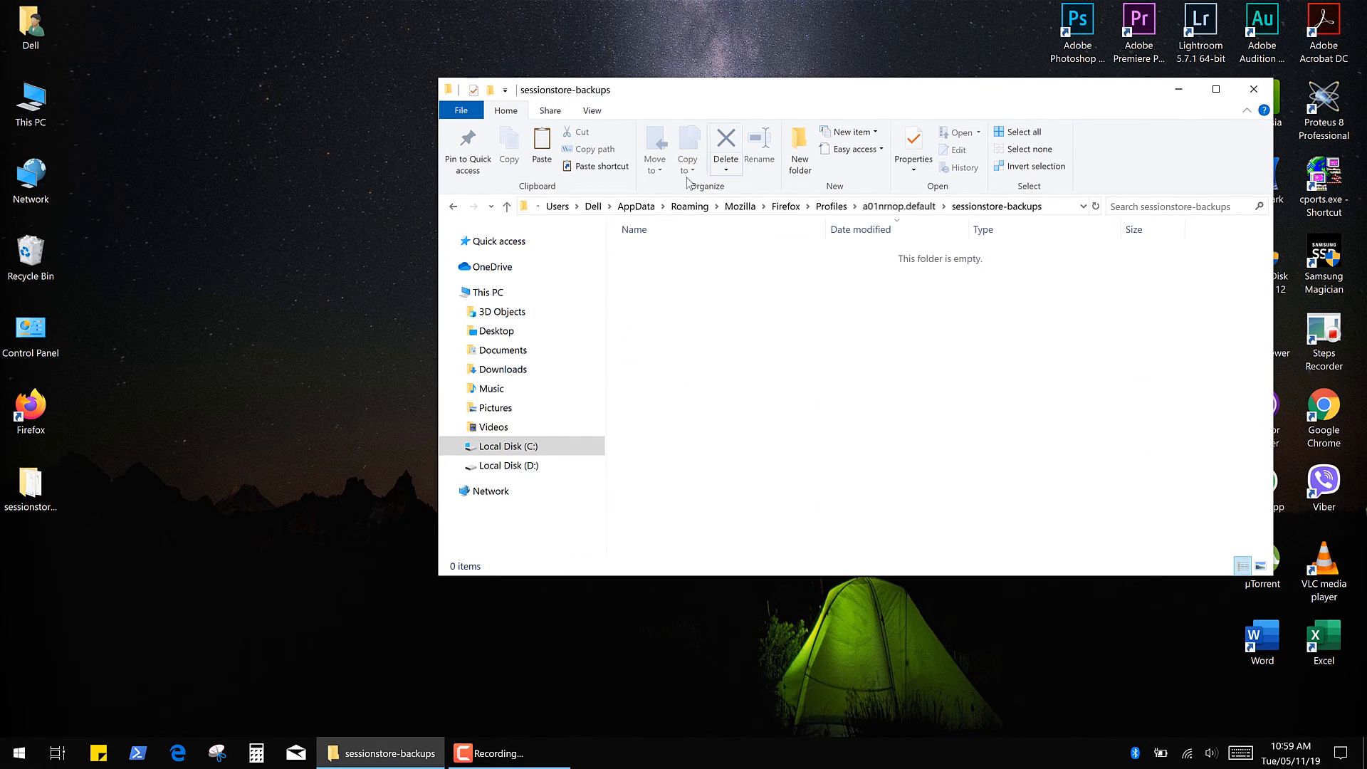